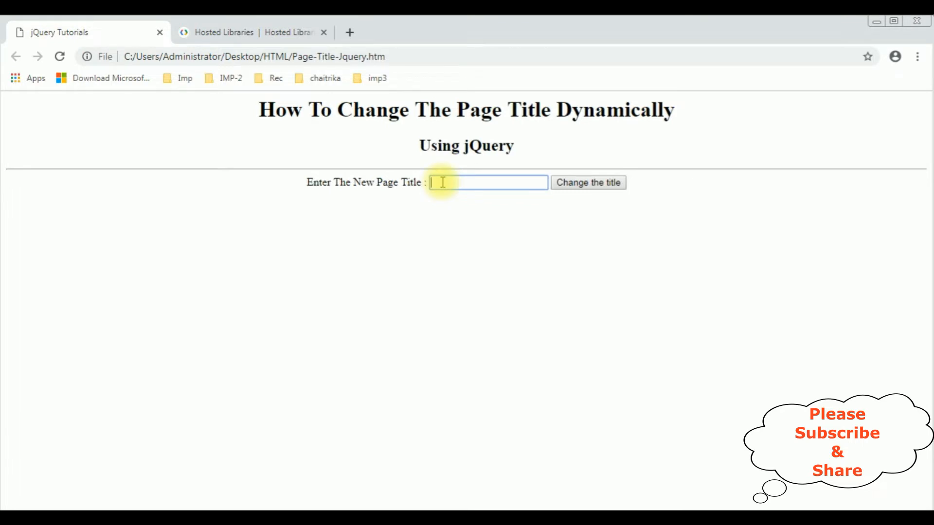
- Enter 'Online Youtube Tutorials' in the text box and apply it as the tab title
{"action": "type", "text": "Online Youtube T"}
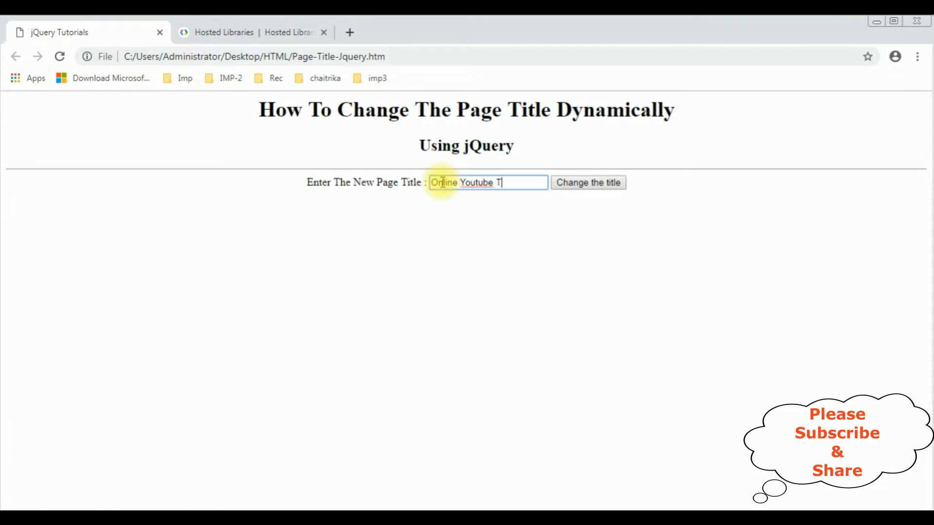
{"action": "type", "text": "utorials"}
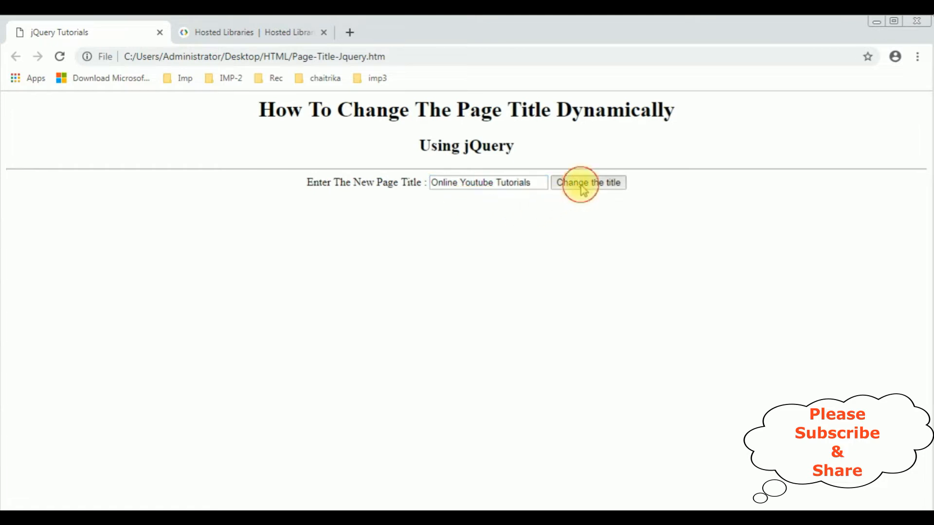
{"action": "left_click", "coordinate": [588, 182]}
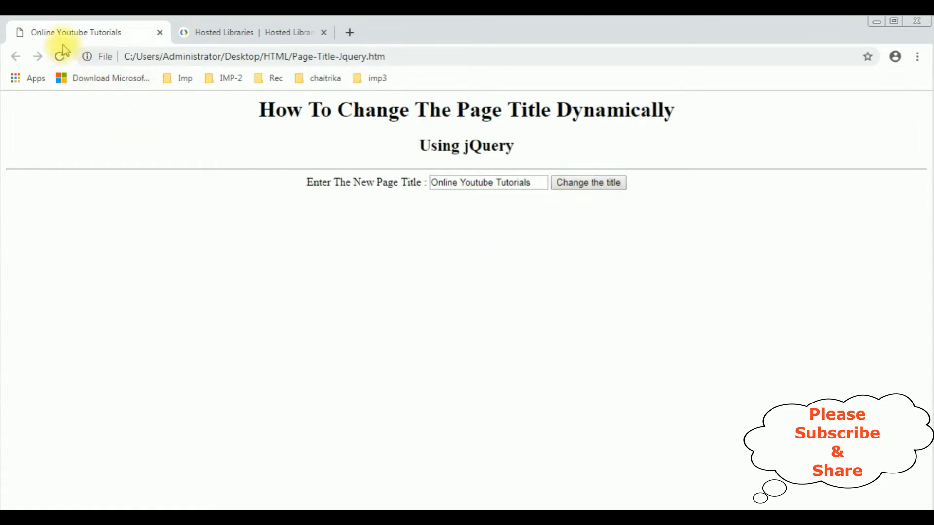
{"action": "mouse_move", "coordinate": [86, 42]}
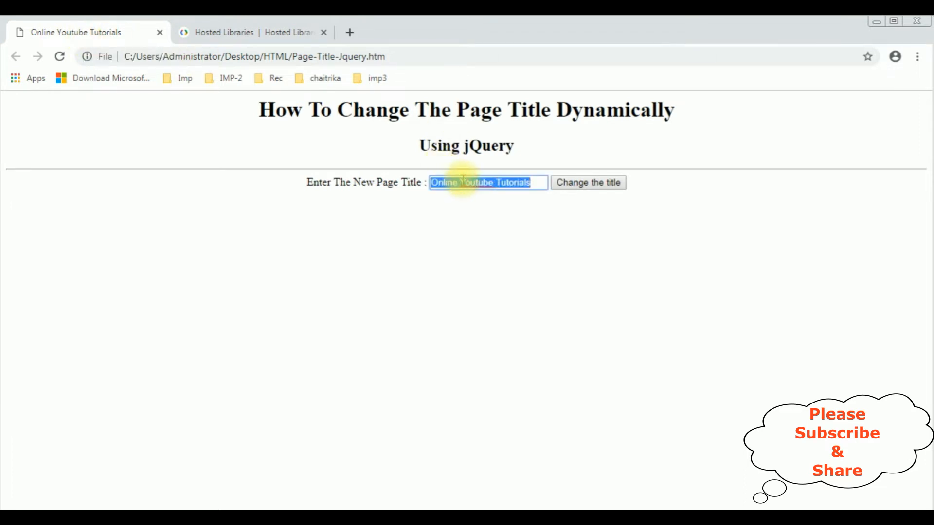
- Clear the text box, enter a new title beginning 'My nam', and apply it
{"action": "key", "text": "Delete"}
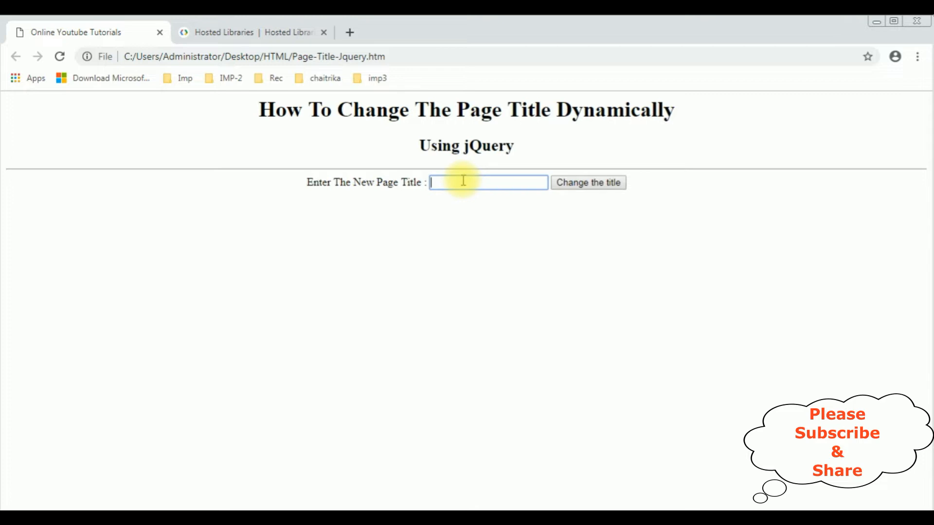
{"action": "type", "text": "My name is charan"}
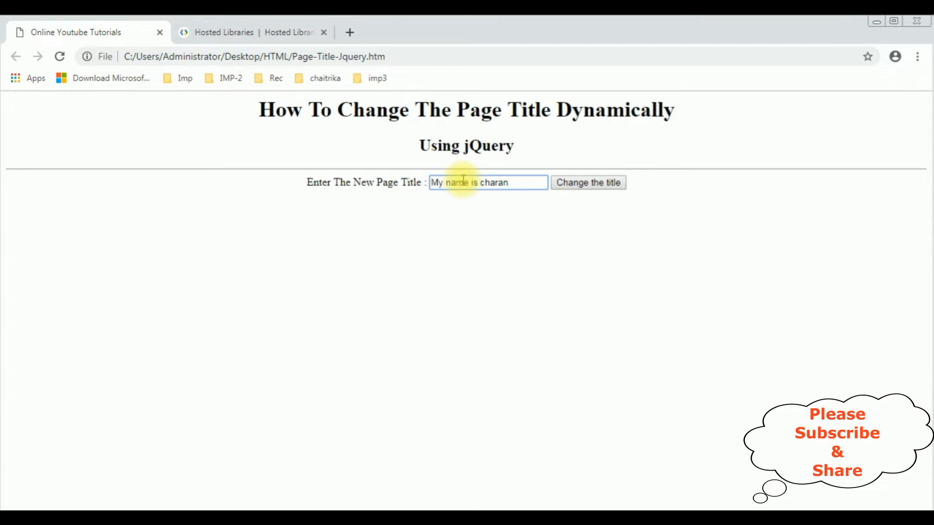
{"action": "mouse_move", "coordinate": [608, 278]}
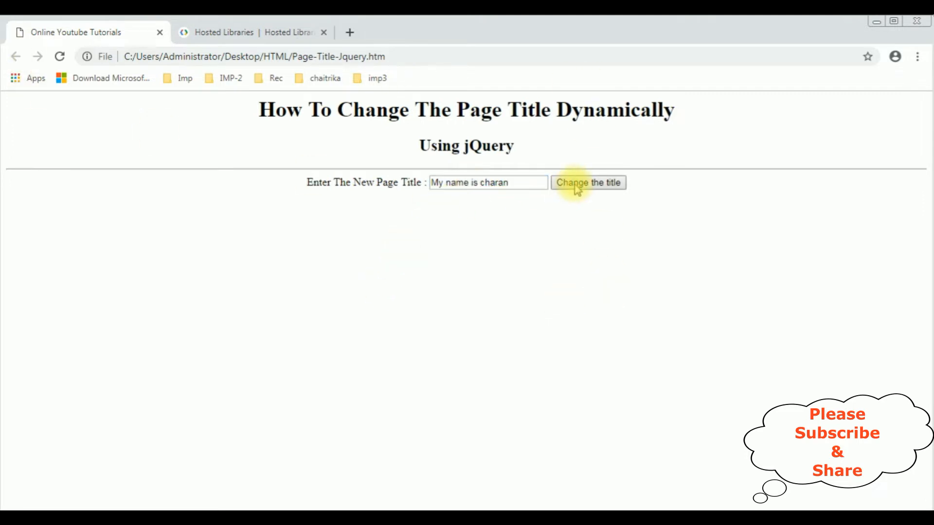
{"action": "left_click", "coordinate": [589, 182]}
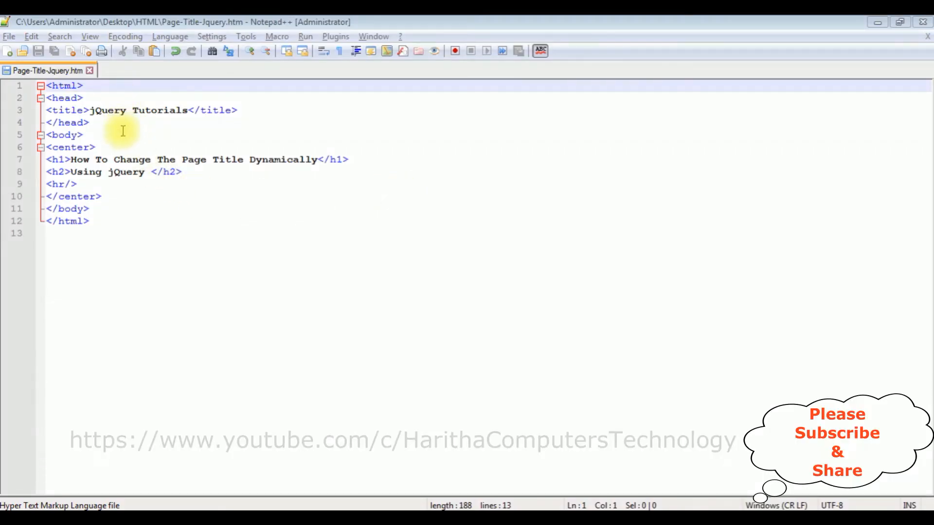
{"action": "mouse_move", "coordinate": [73, 172]}
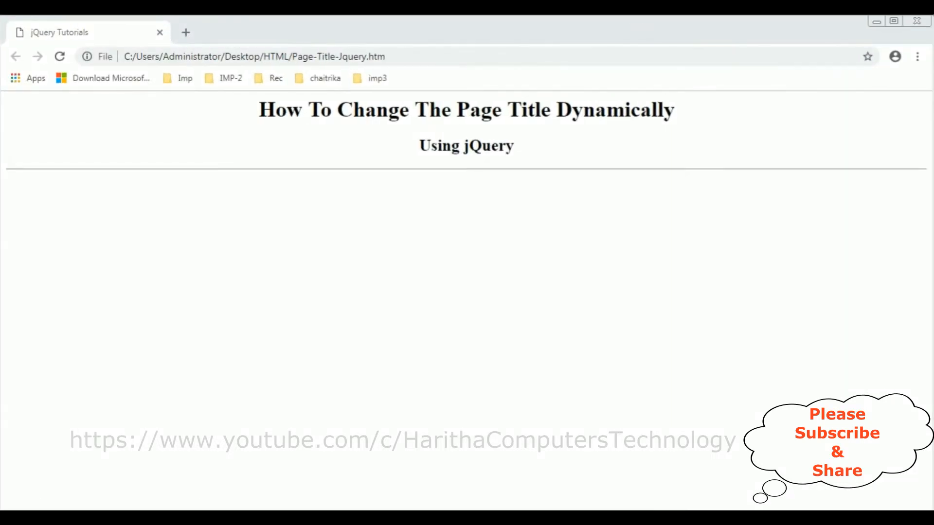
{"action": "mouse_move", "coordinate": [507, 78]}
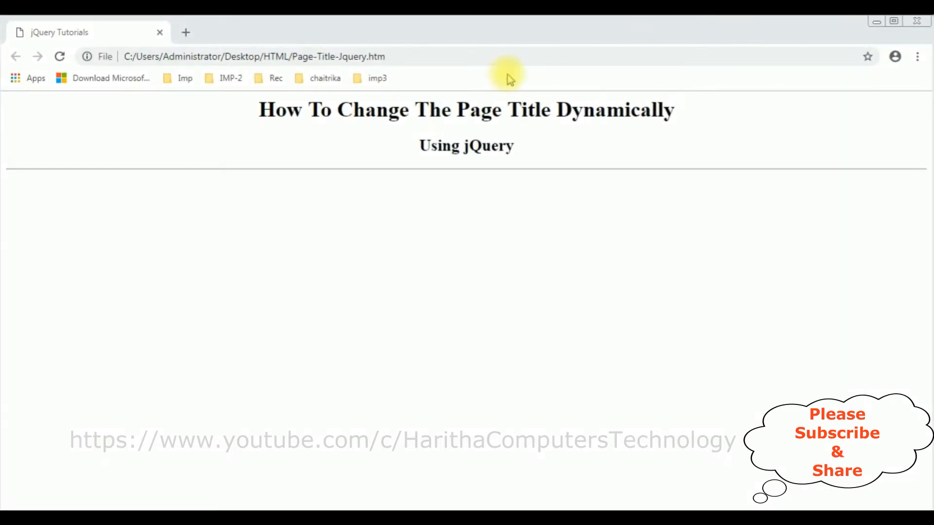
{"action": "mouse_move", "coordinate": [548, 185]}
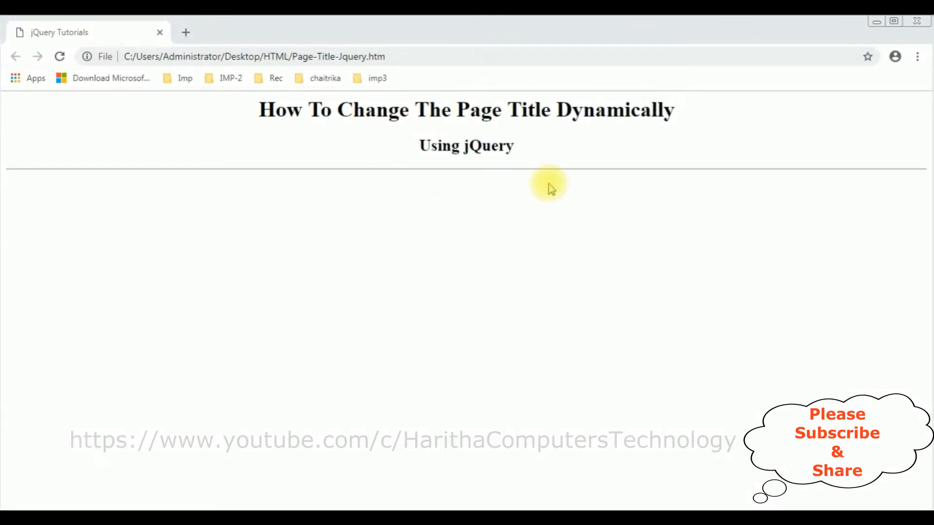
{"action": "mouse_move", "coordinate": [476, 166]}
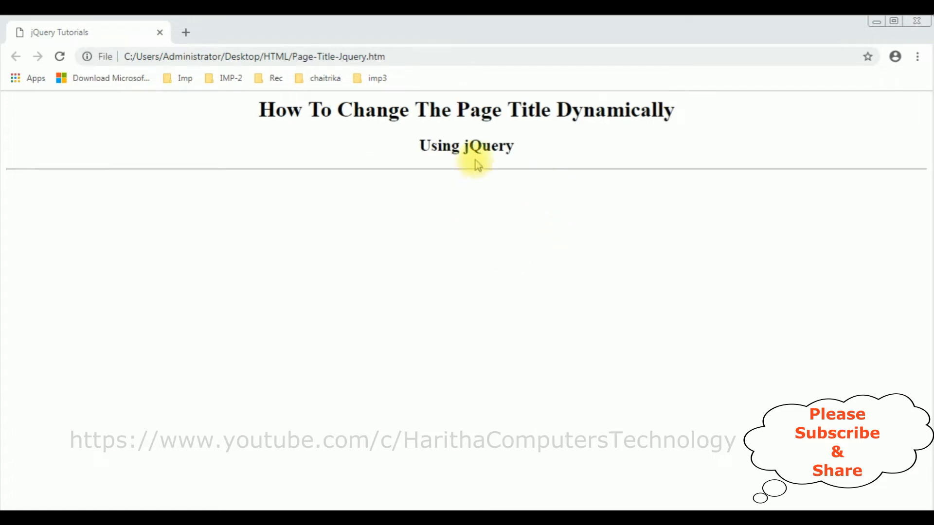
- Select the word jQuery on the unfinished page and open a new Chrome tab
{"action": "double_click", "coordinate": [488, 146]}
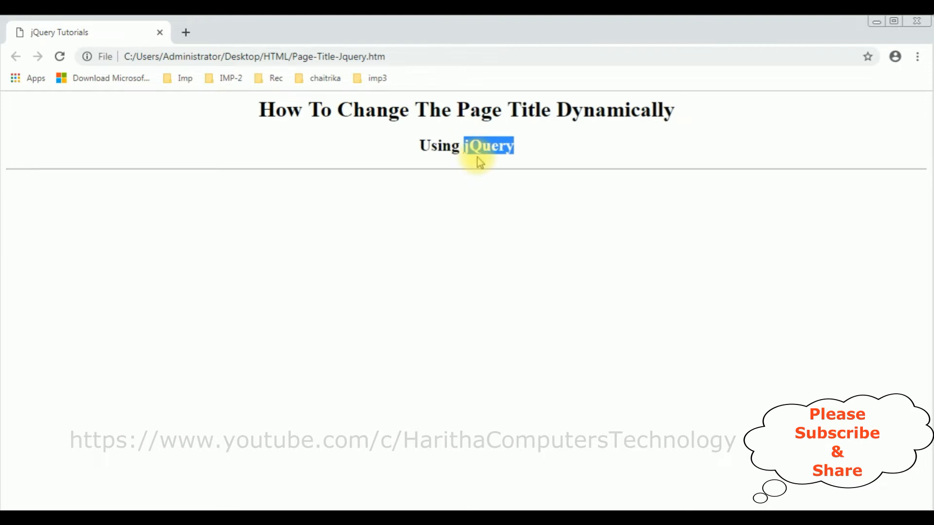
{"action": "left_click", "coordinate": [185, 32]}
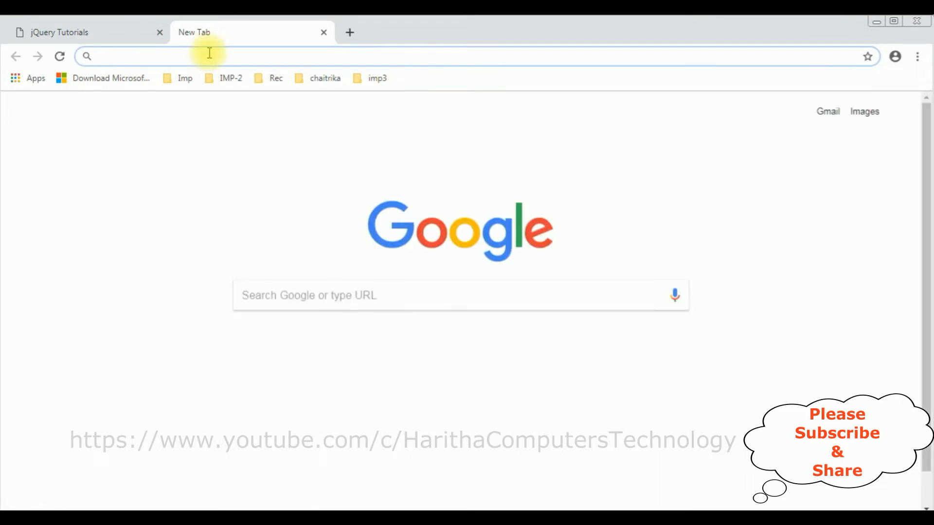
- Search Google for the latest jQuery CDN and select the Hosted Libraries jQuery snippet
{"action": "type", "text": "jquery late"}
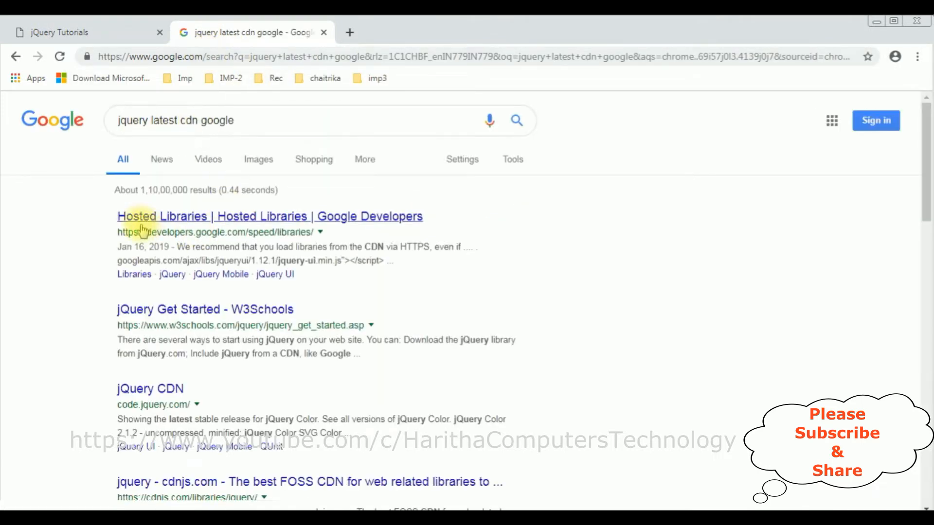
{"action": "left_click", "coordinate": [269, 216]}
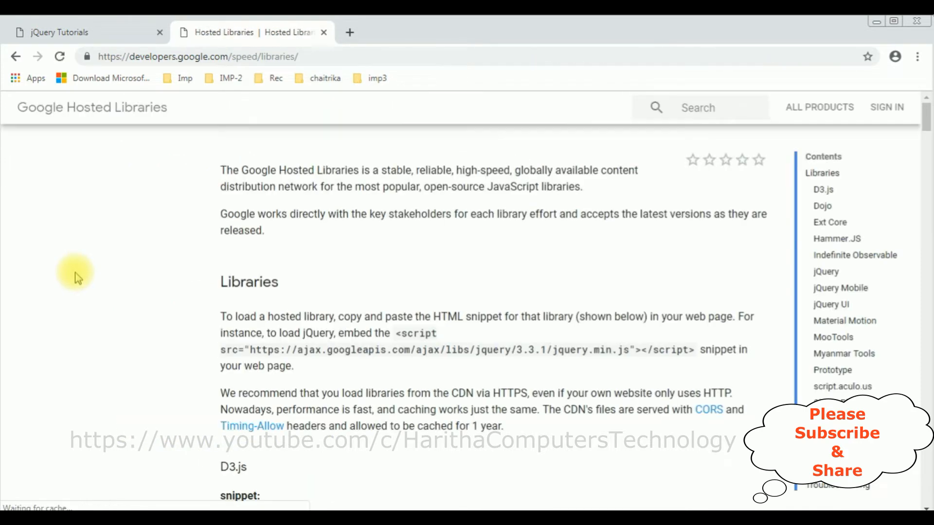
{"action": "mouse_move", "coordinate": [822, 173]}
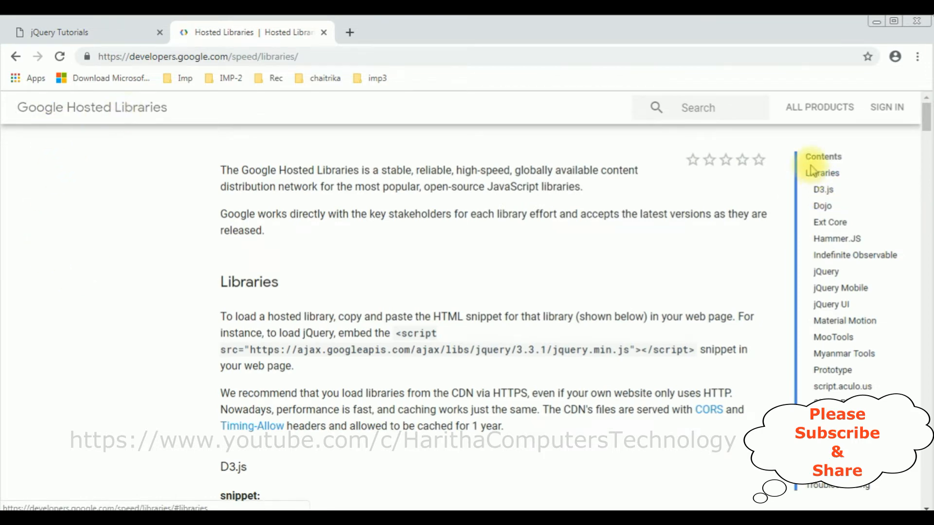
{"action": "mouse_move", "coordinate": [803, 340]}
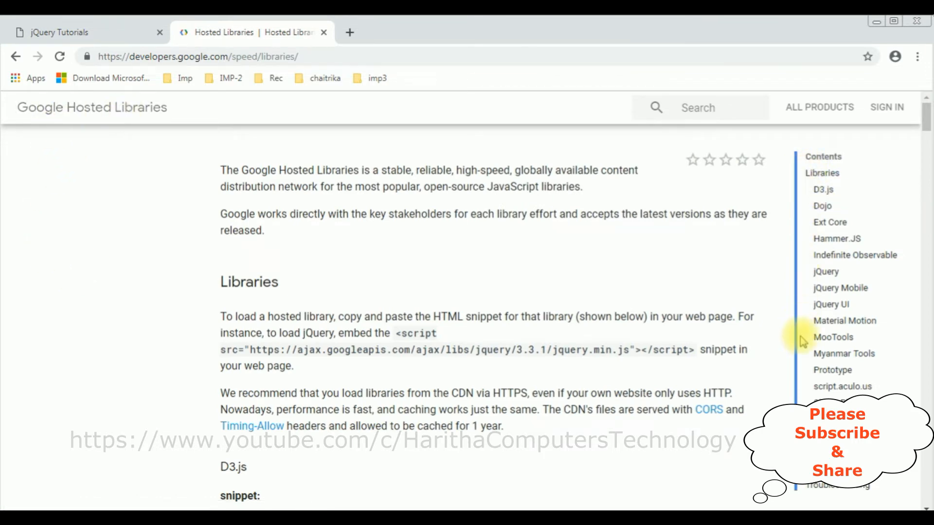
{"action": "mouse_move", "coordinate": [826, 271]}
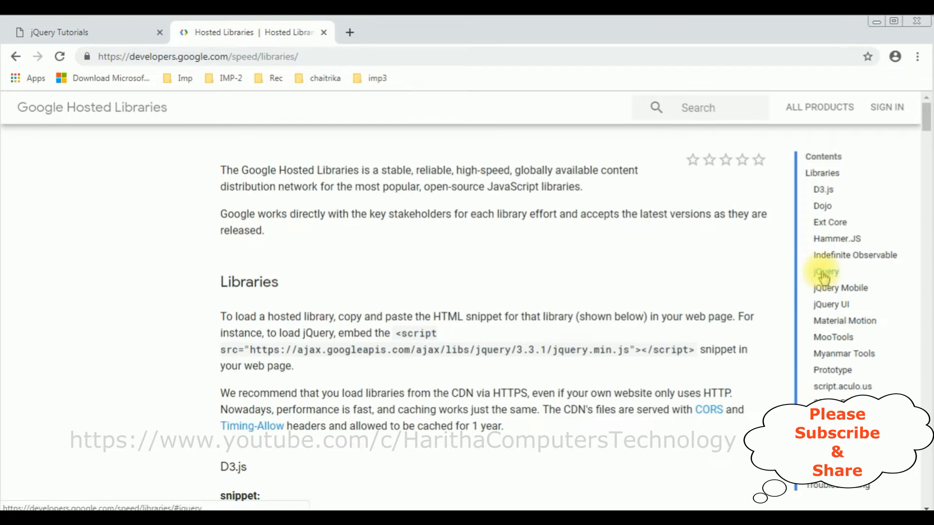
{"action": "left_click", "coordinate": [826, 271]}
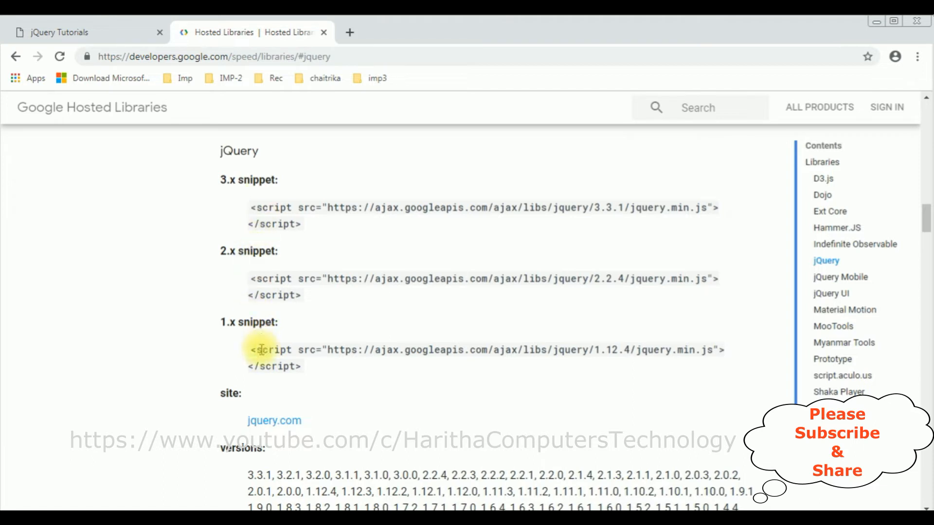
{"action": "double_click", "coordinate": [590, 208]}
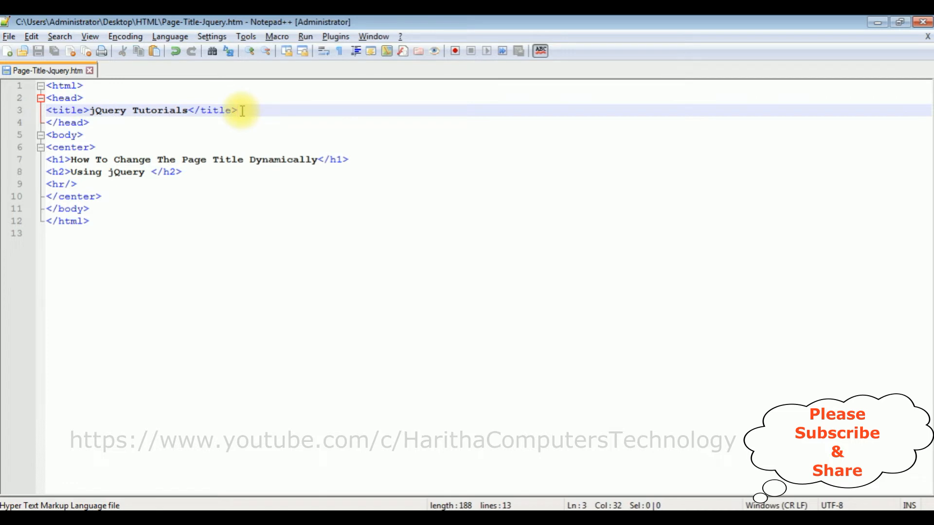
- Add the jQuery 3.3.1 CDN script tag and an 'Enter The New Page Title' label with text input
{"action": "type", "text": "<script src=\"https://ajax.googleapis.com/ajax/libs/jquery/3.3.1/jquery.min.js\"></script>"}
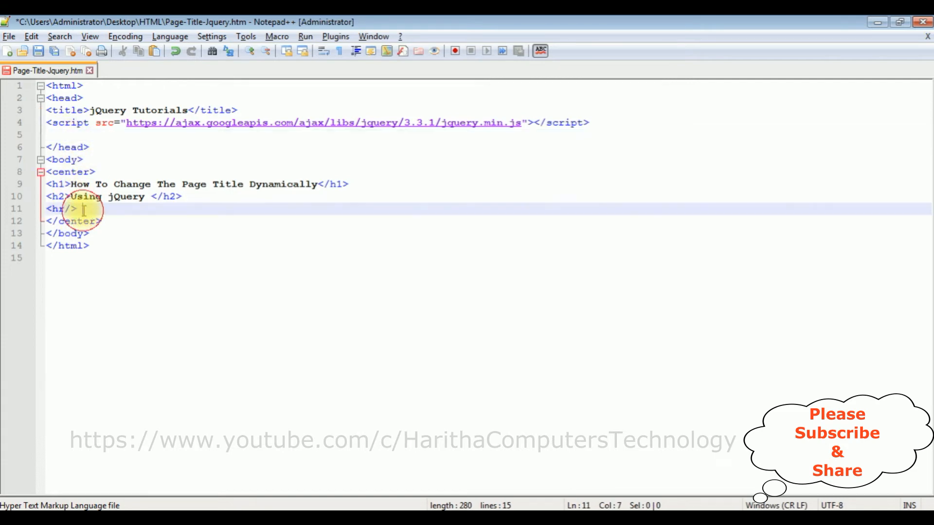
{"action": "key", "text": "Enter"}
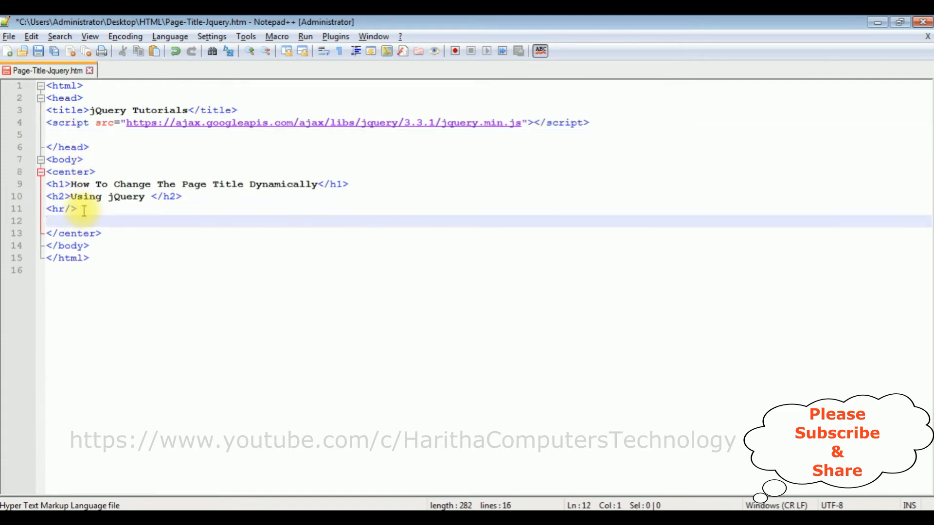
{"action": "type", "text": "Enter The"}
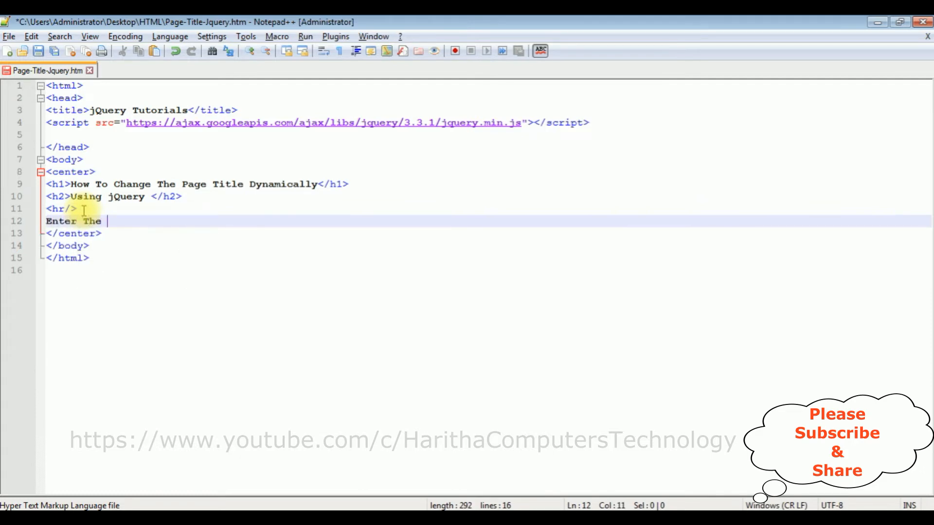
{"action": "type", "text": "New Page Tit"}
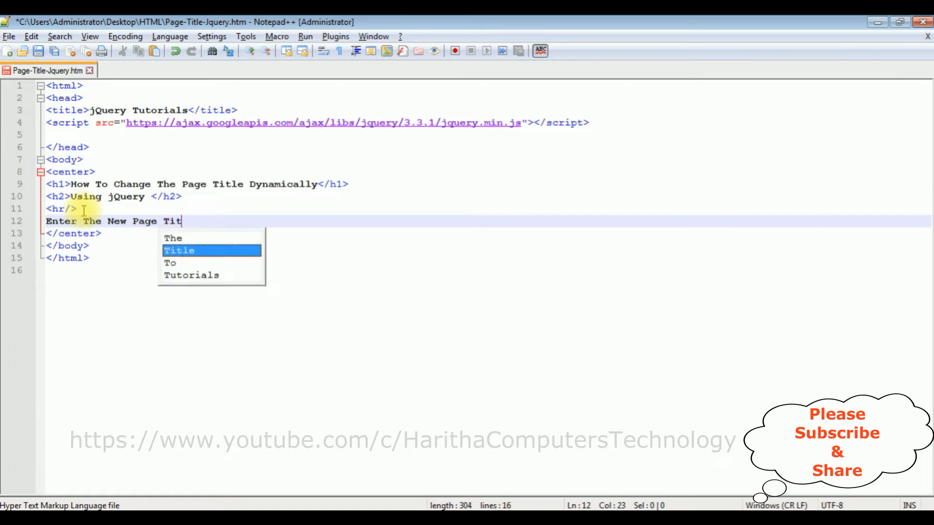
{"action": "type", "text": "le :  <"}
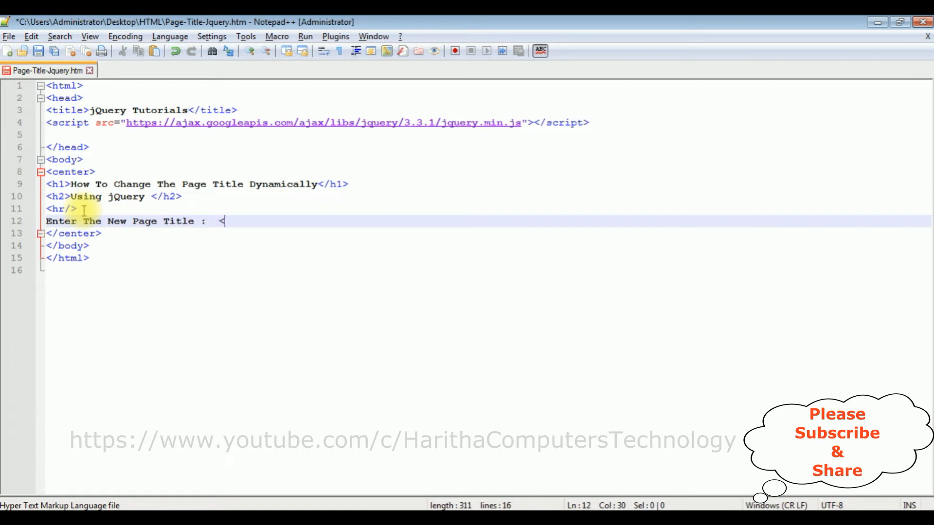
{"action": "type", "text": "input type"}
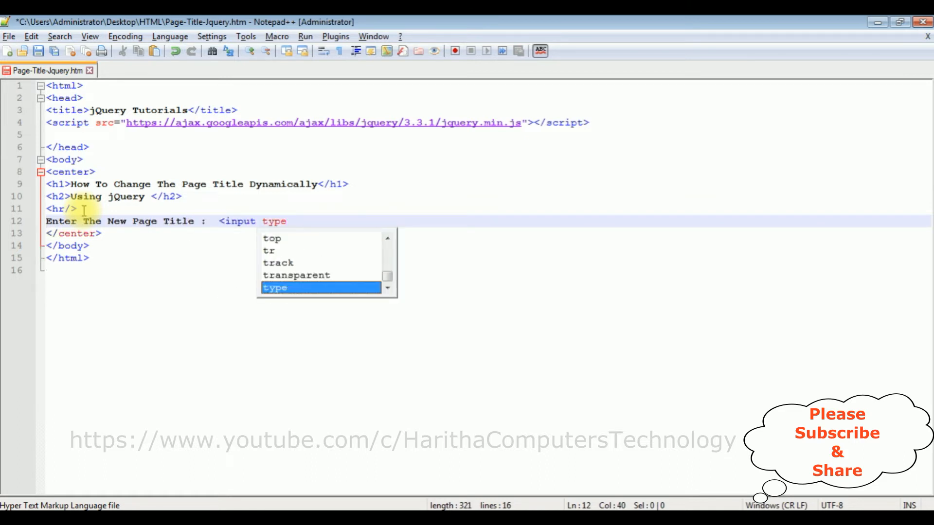
{"action": "type", "text": "=\"text\""}
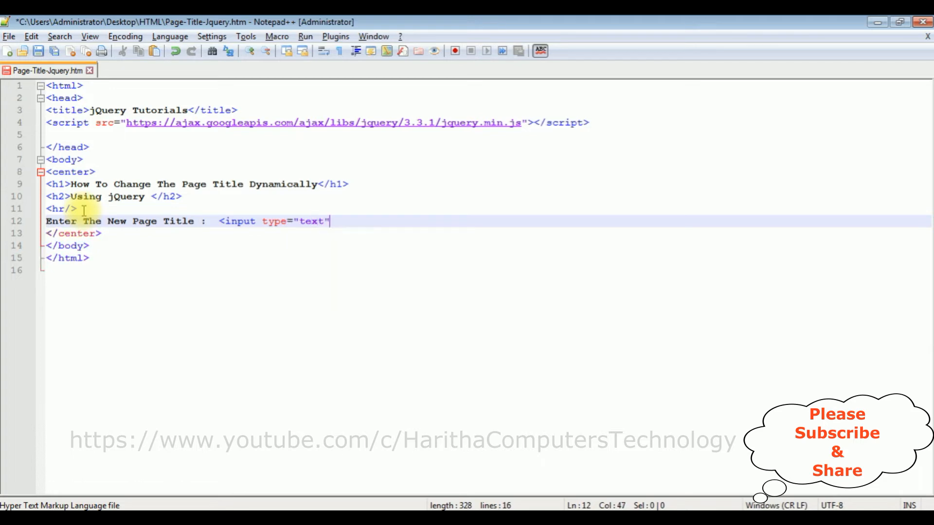
{"action": "type", "text": "id=\"txt1\"/>"}
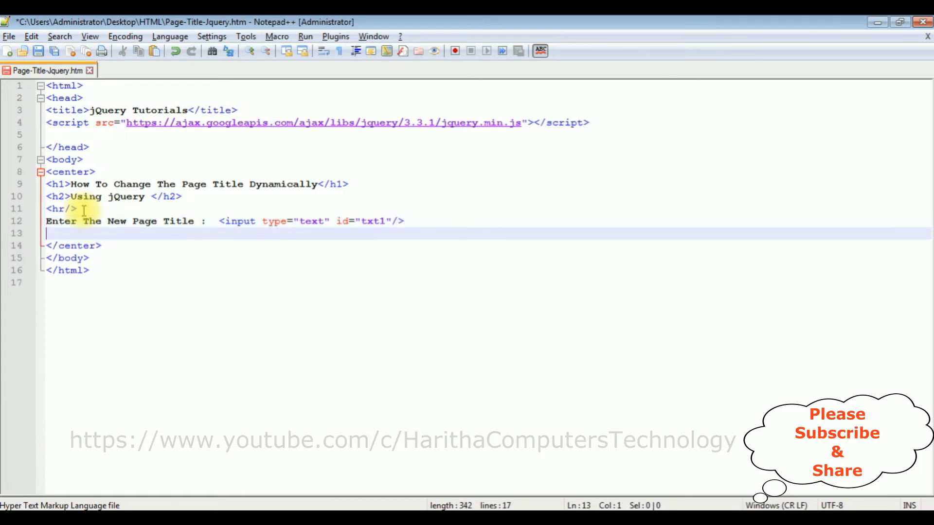
- Type a button input tag with value 'Change the title' and id 'buttitle'
{"action": "type", "text": "<input  tyop"}
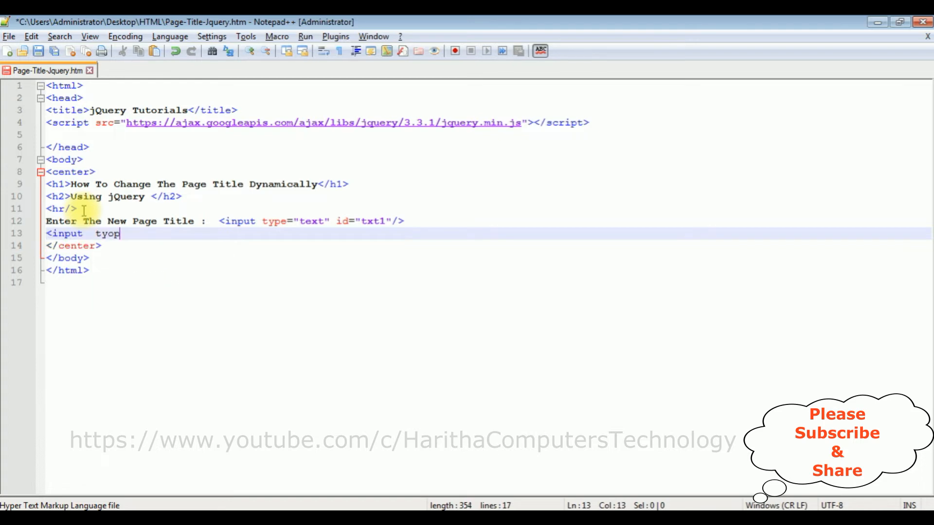
{"action": "type", "text": "type="}
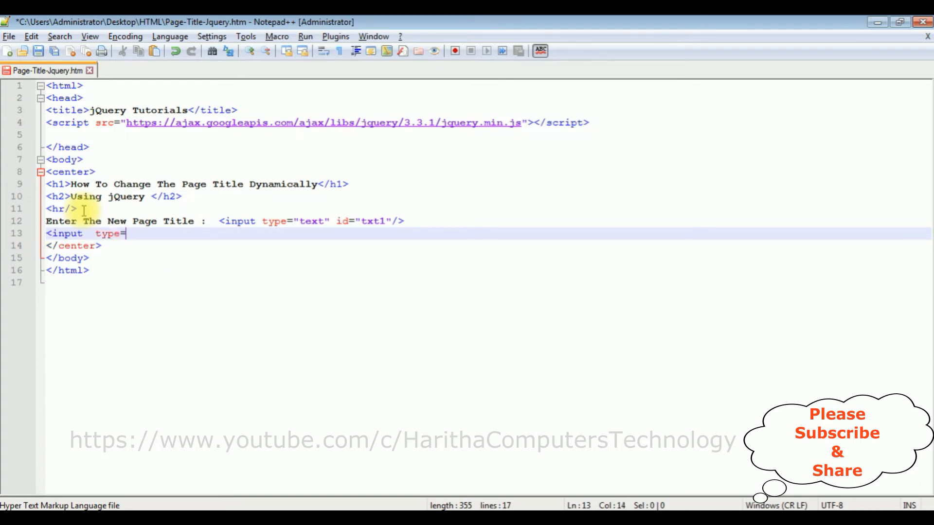
{"action": "type", "text": "\"but\""}
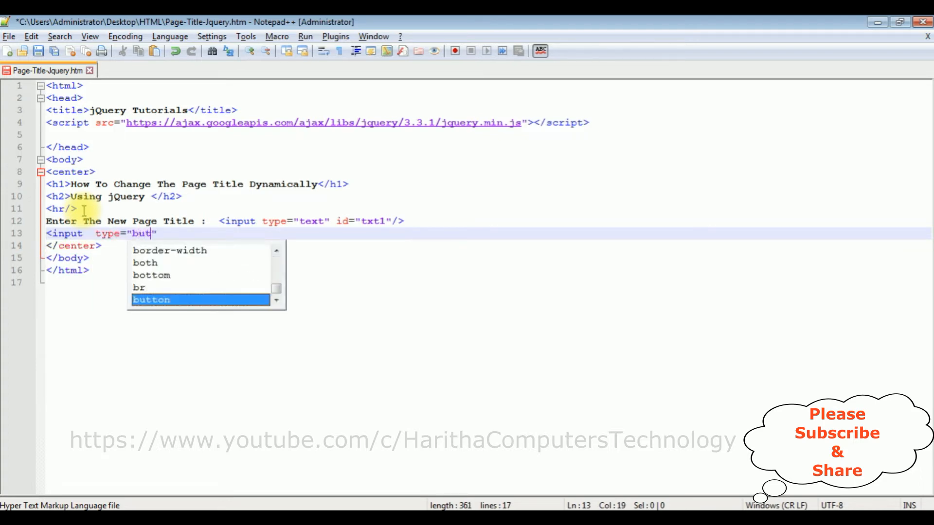
{"action": "type", "text": "ton\" value=\""}
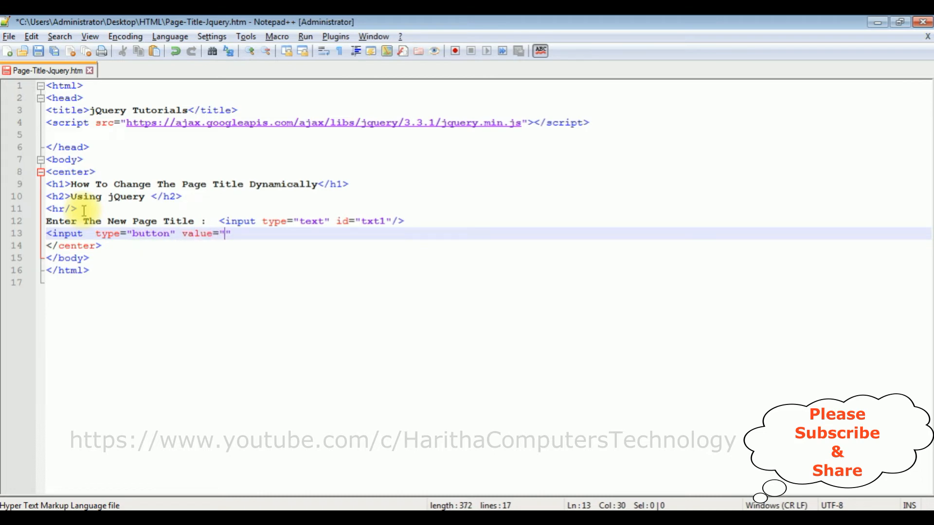
{"action": "type", "text": "Chang"}
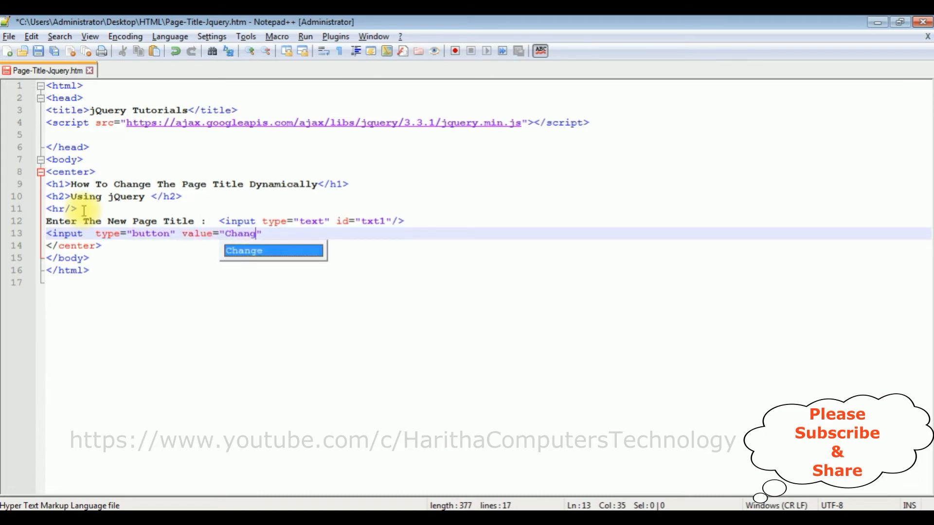
{"action": "type", "text": "e the title"}
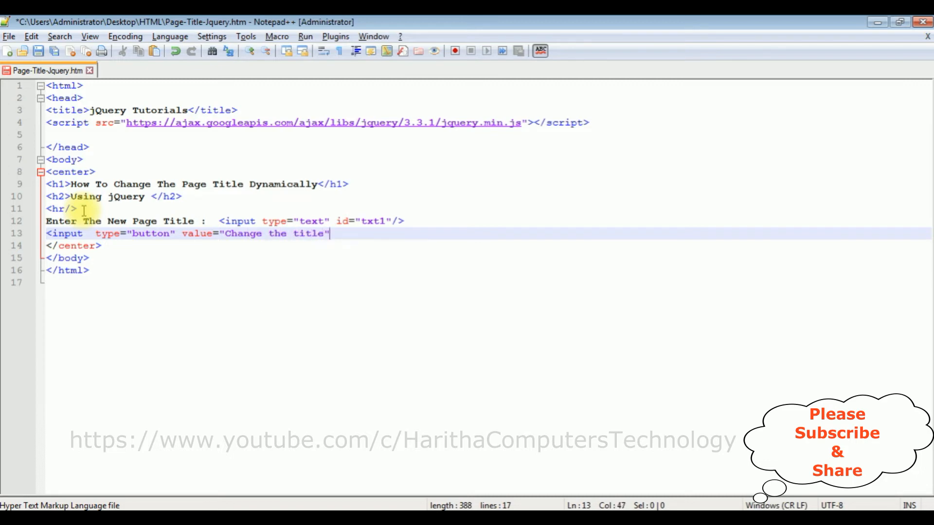
{"action": "type", "text": "id=\"bu"}
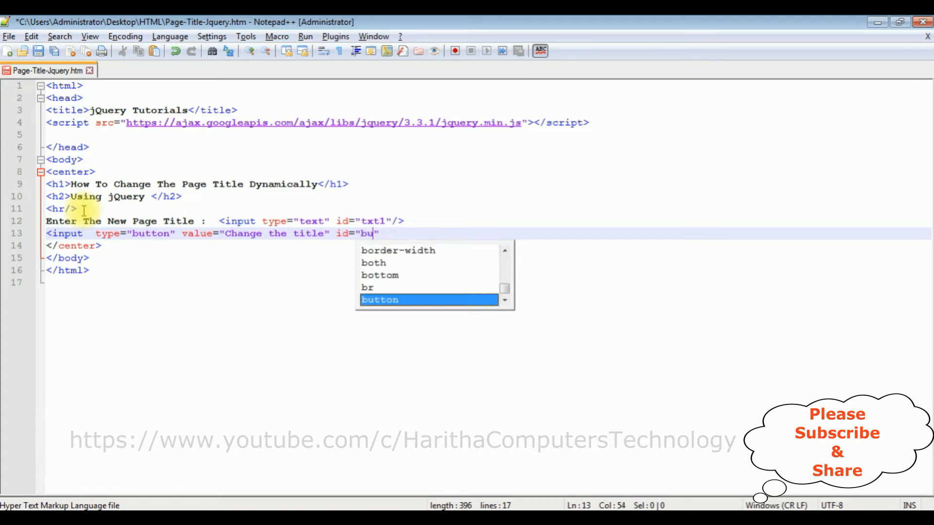
{"action": "type", "text": "tt"}
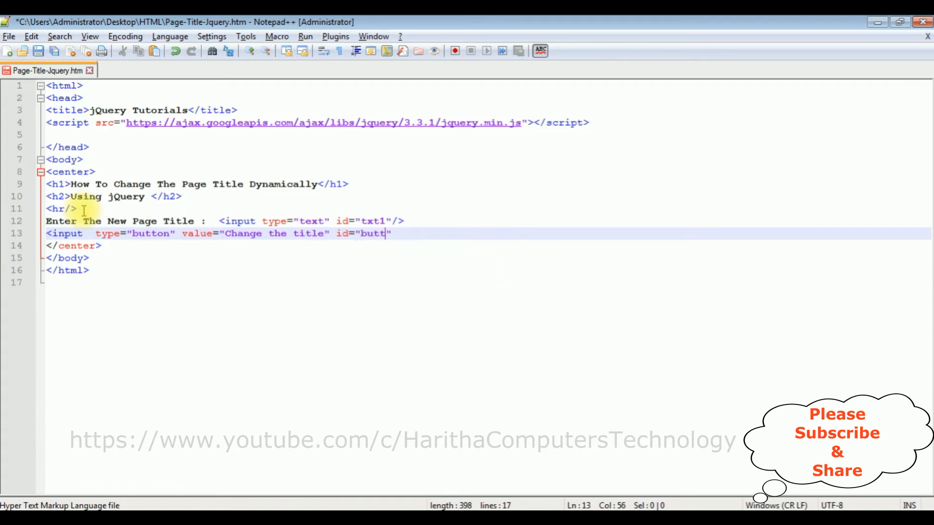
{"action": "type", "text": "itle\"/"}
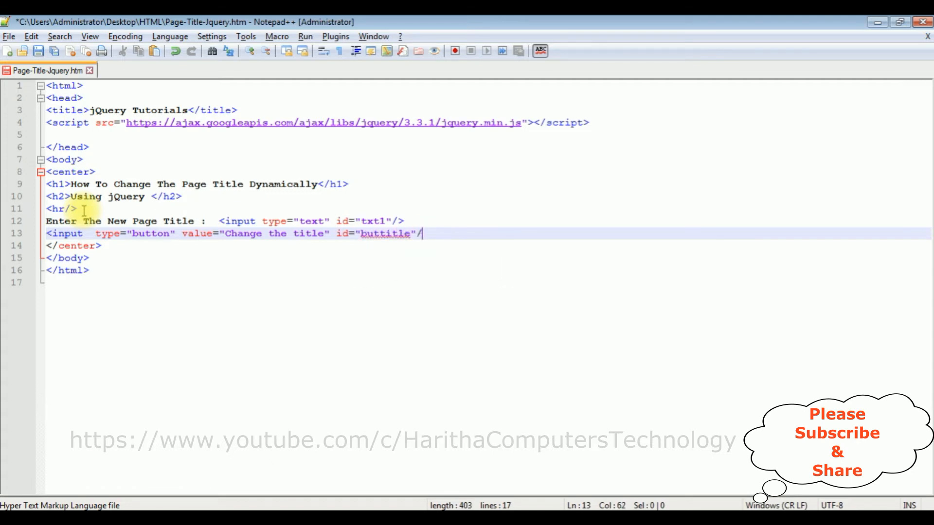
{"action": "type", "text": ">"}
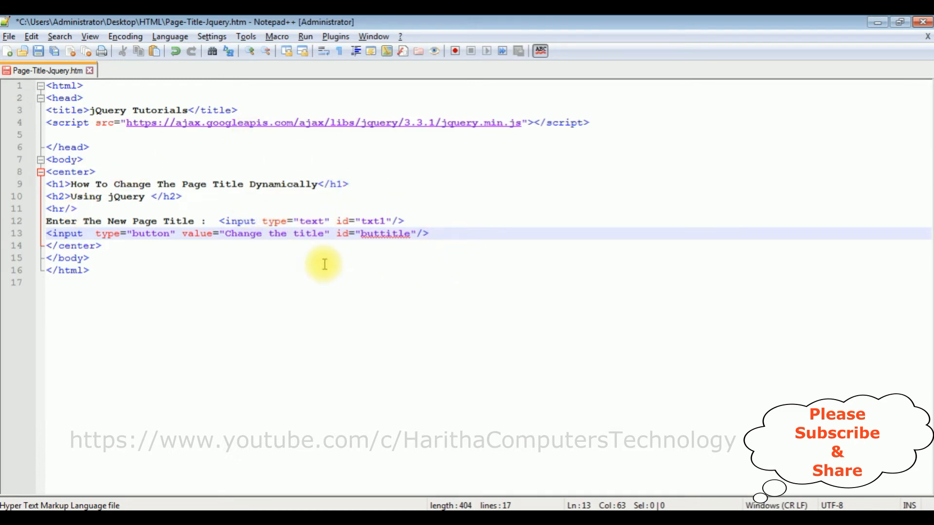
{"action": "mouse_move", "coordinate": [321, 223]}
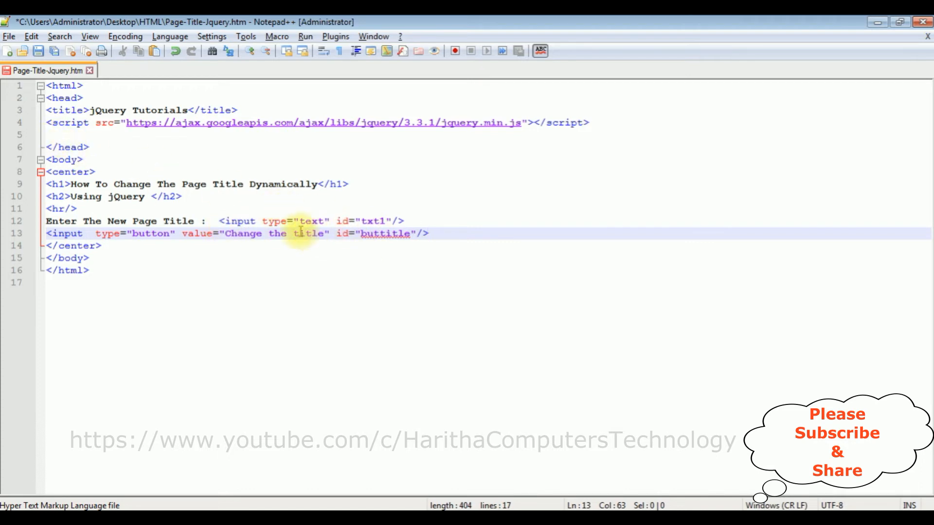
- Type a <script> block containing $(document).ready(function(){}); on the blank head line
{"action": "left_click", "coordinate": [54, 135]}
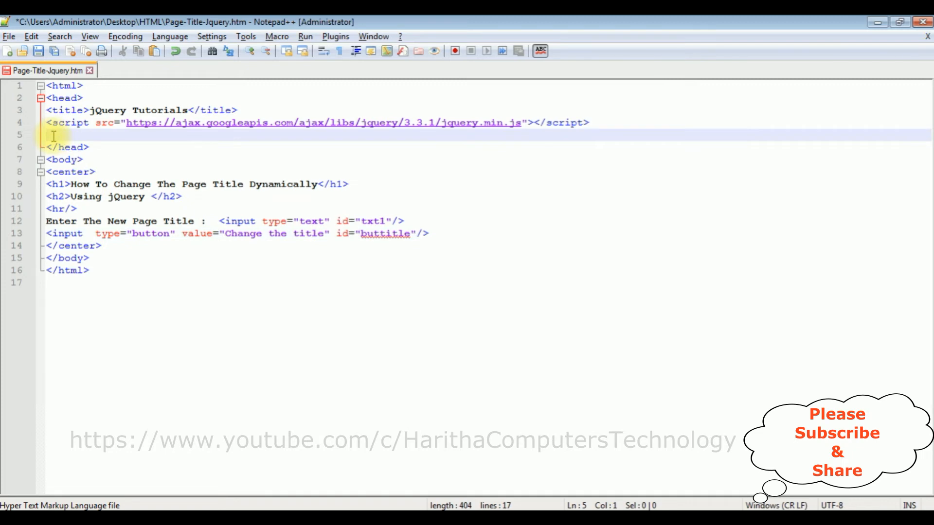
{"action": "type", "text": "<script>"}
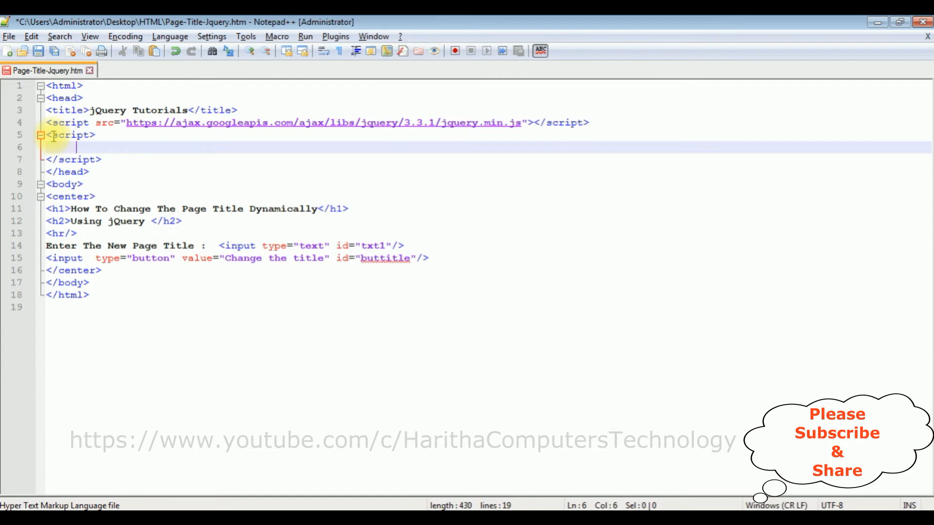
{"action": "type", "text": "$(codume"}
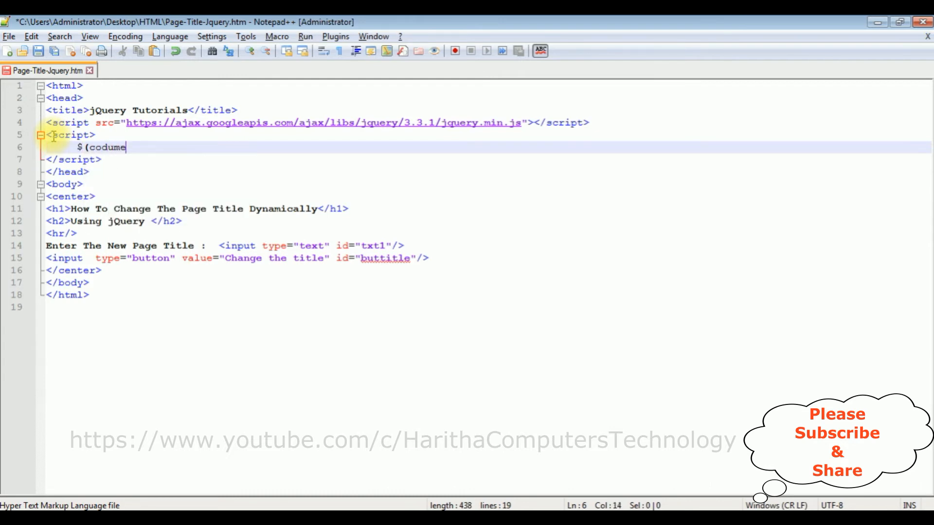
{"action": "type", "text": "nt).ready"}
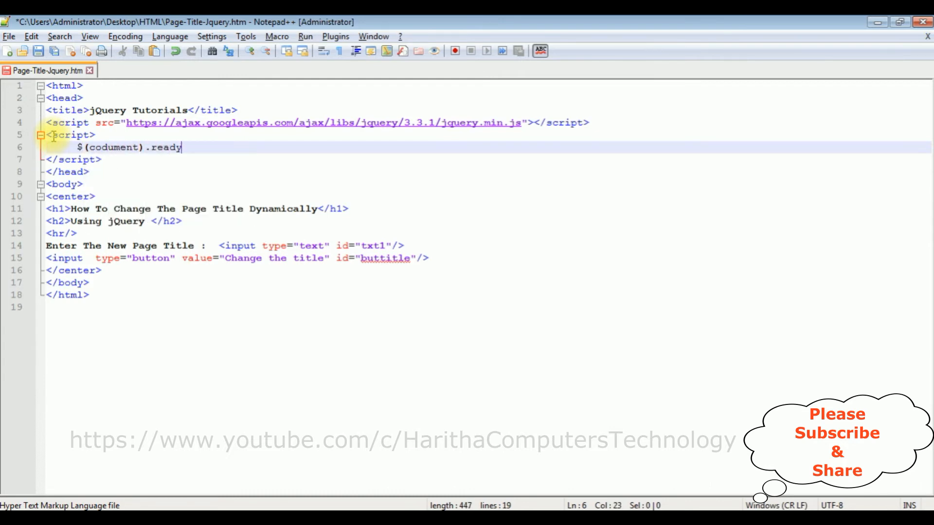
{"action": "type", "text": "(function"}
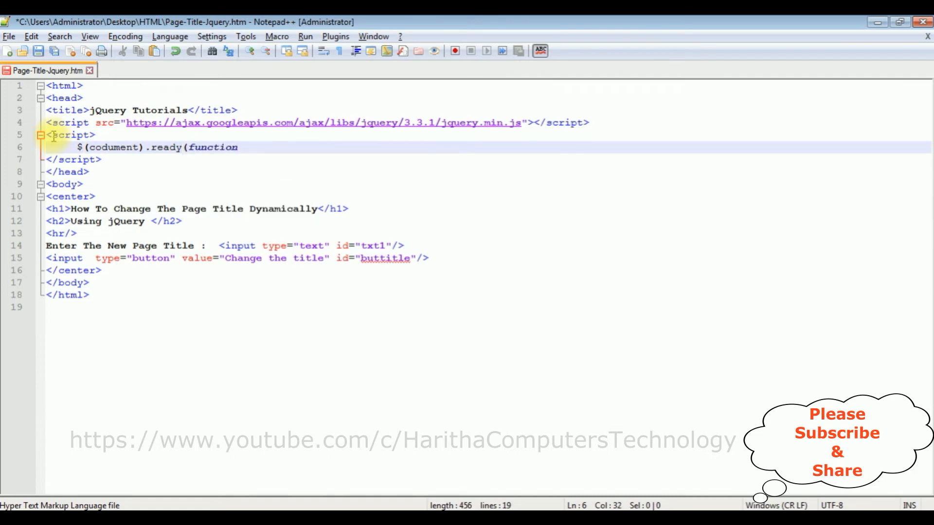
{"action": "type", "text": "(){});"}
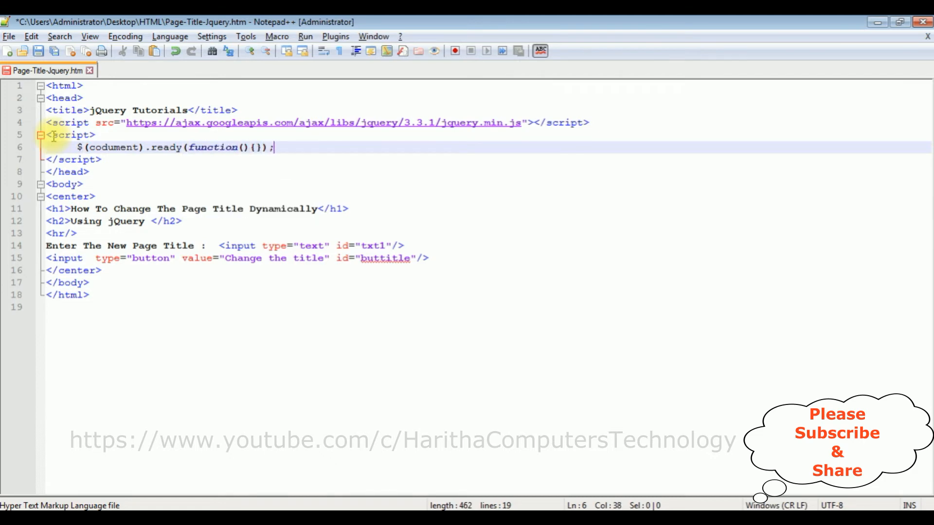
- Split the ready function's braces onto separate lines and begin a $() call inside
{"action": "key", "text": "Enter"}
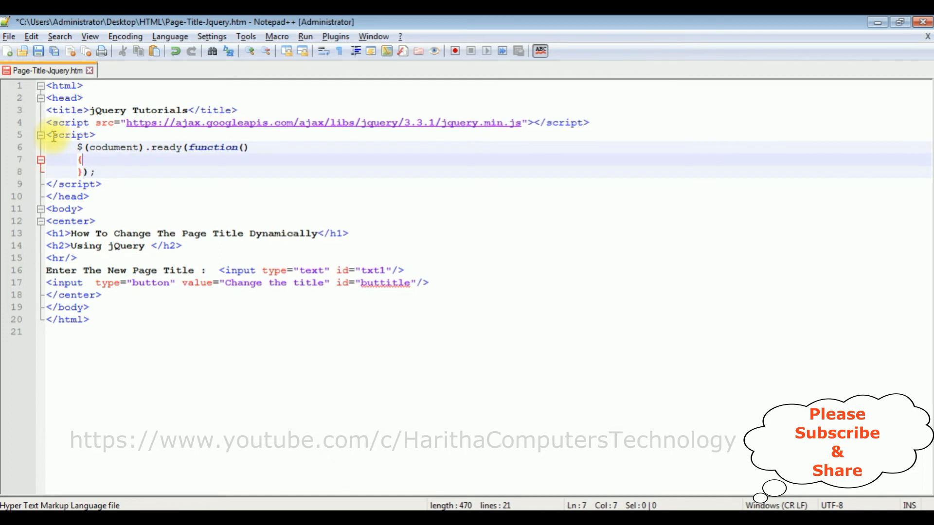
{"action": "key", "text": "enter"}
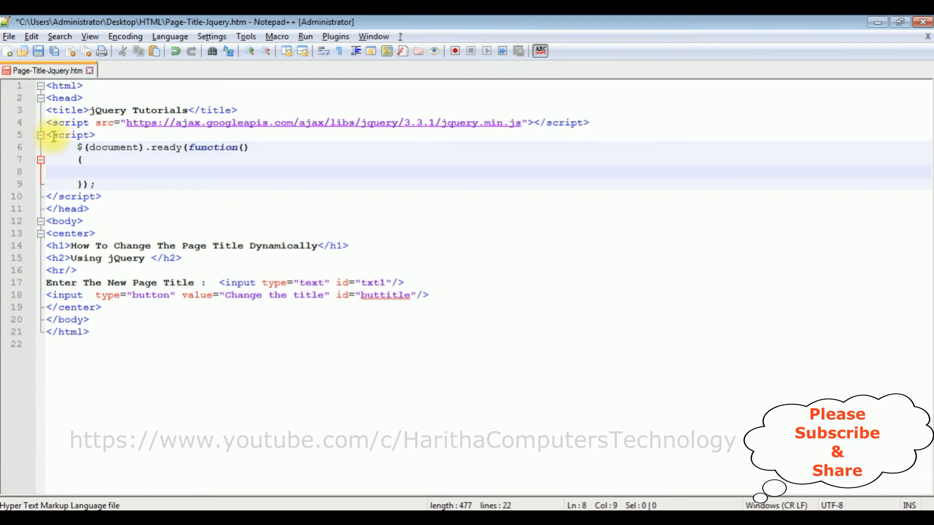
{"action": "left_click", "coordinate": [96, 172]}
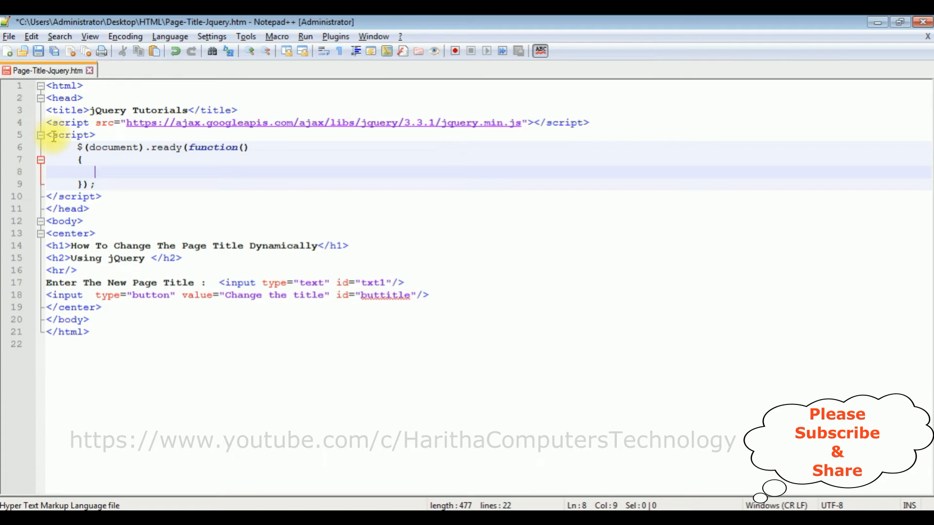
{"action": "type", "text": "$()"}
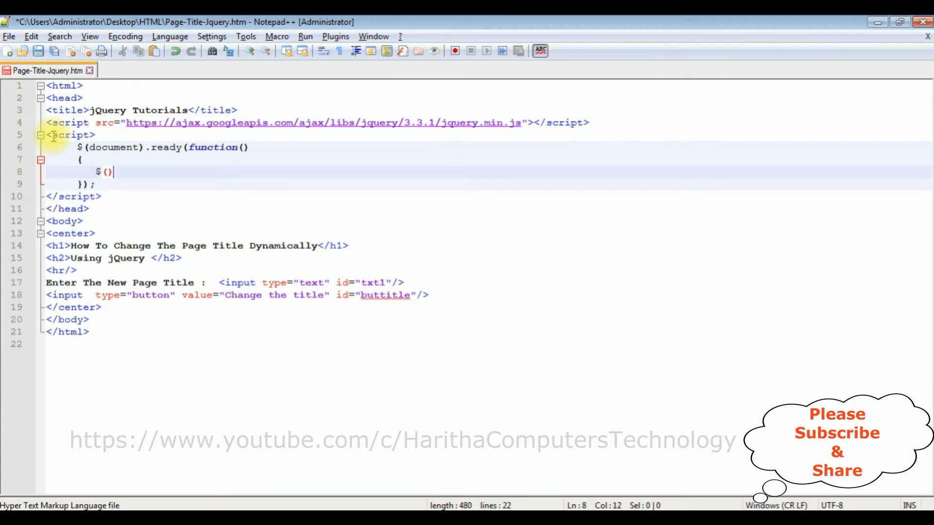
- Type an empty $("#buttitle").click(function(){}); handler inside the ready function
{"action": "type", "text": "\"\""}
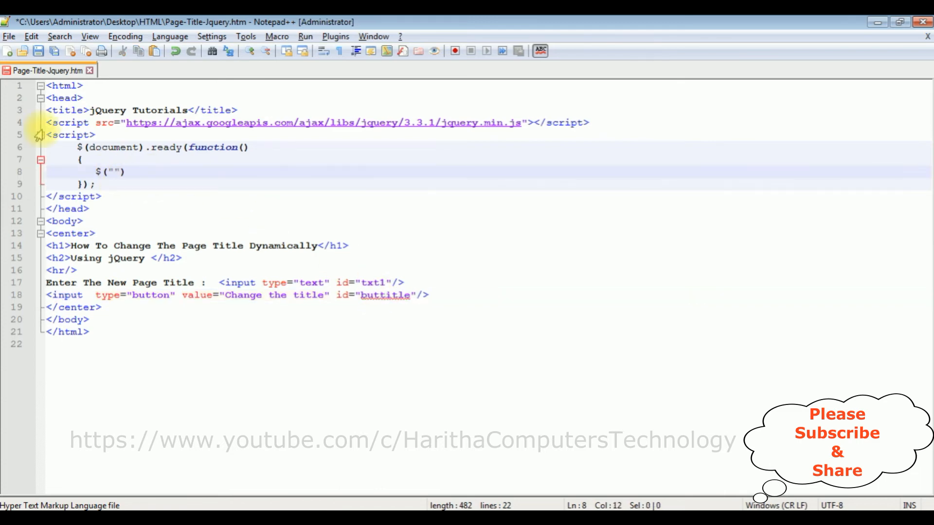
{"action": "type", "text": "#"}
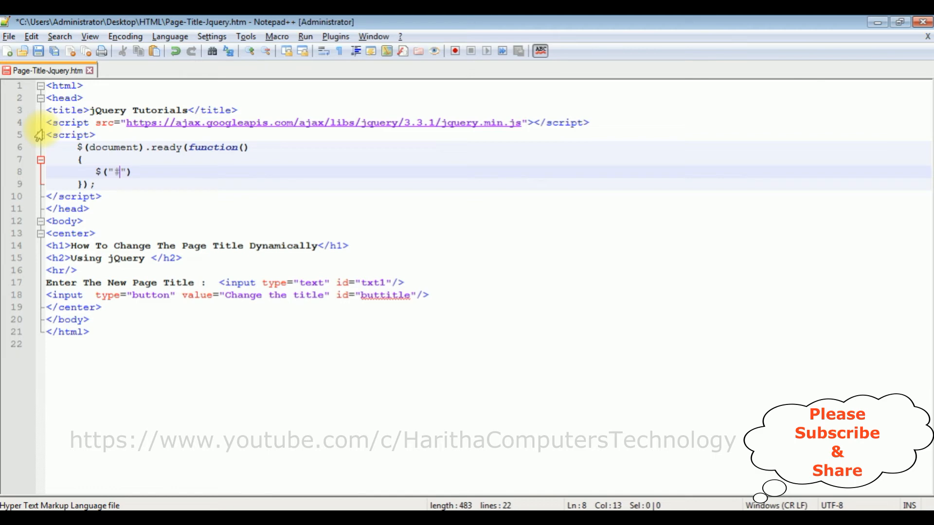
{"action": "type", "text": "buttitle\")."}
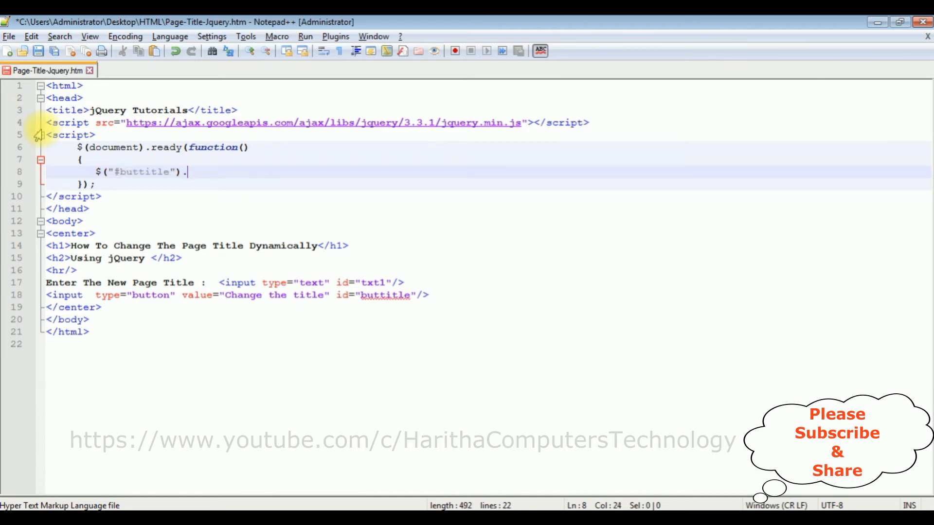
{"action": "type", "text": "click(func"}
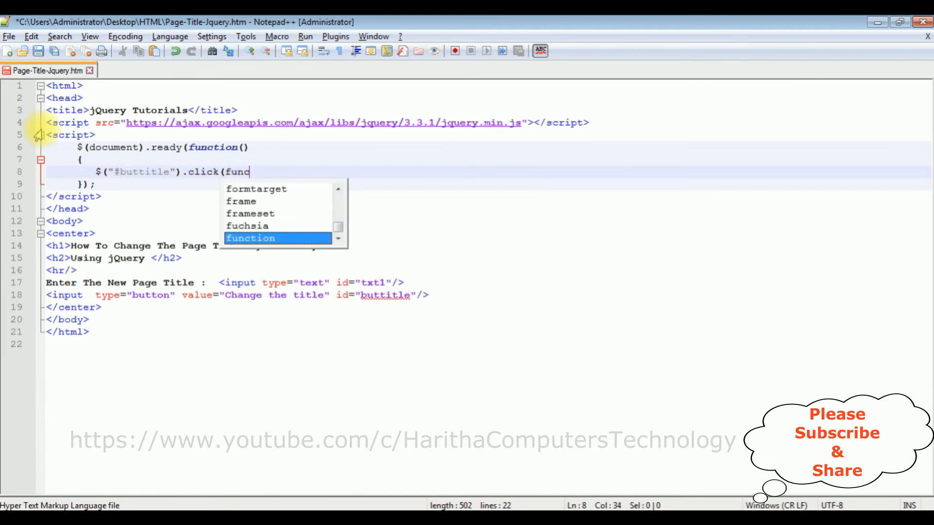
{"action": "key", "text": "Tab"}
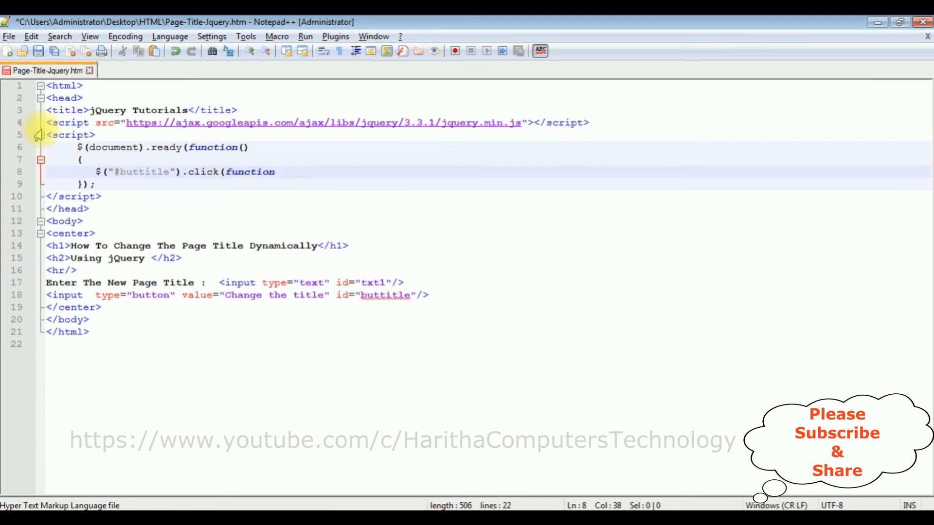
{"action": "type", "text": "(){});"}
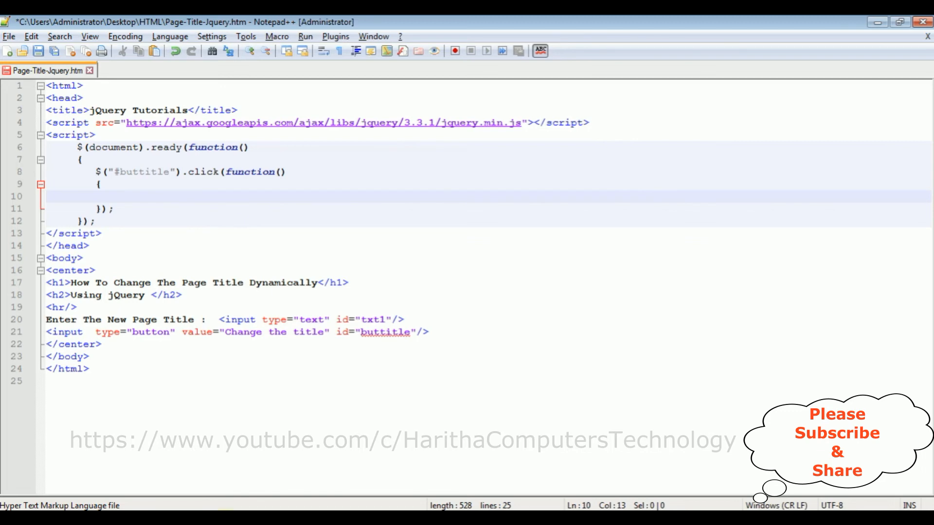
- Write var newtitle=document.getElementById("txt1").value; in the click handler
{"action": "type", "text": "var n"}
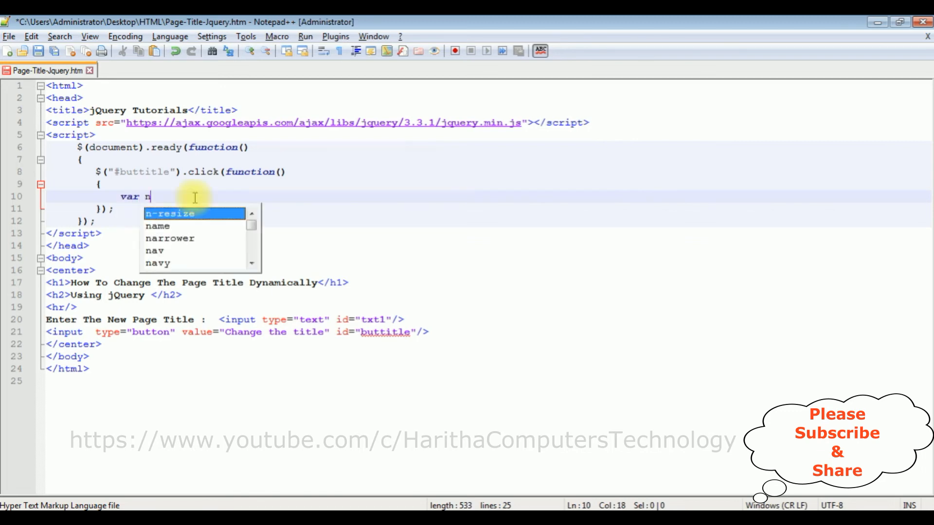
{"action": "type", "text": "ewtitle"}
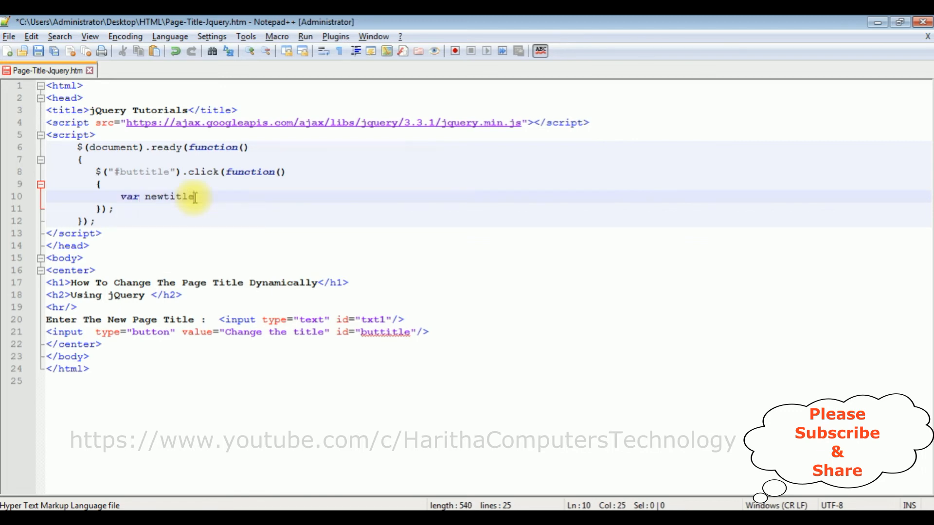
{"action": "type", "text": "="}
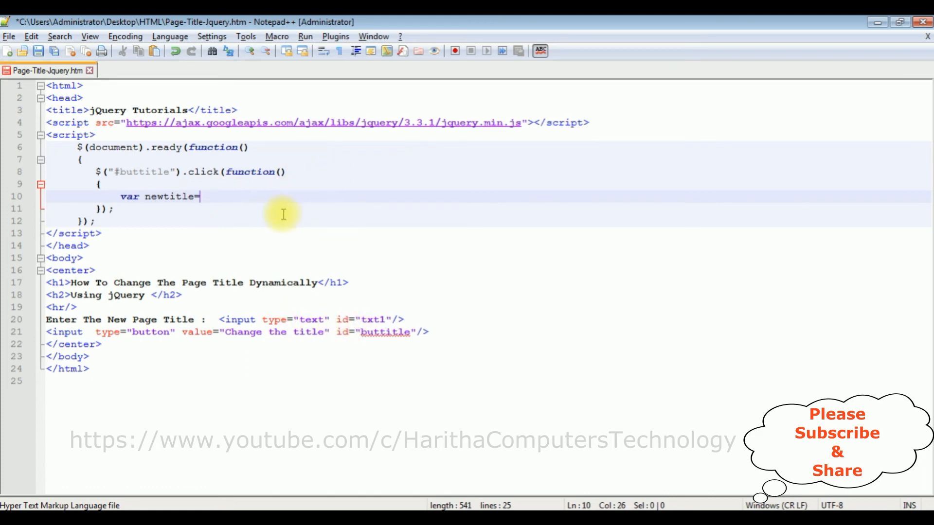
{"action": "type", "text": "document.get"}
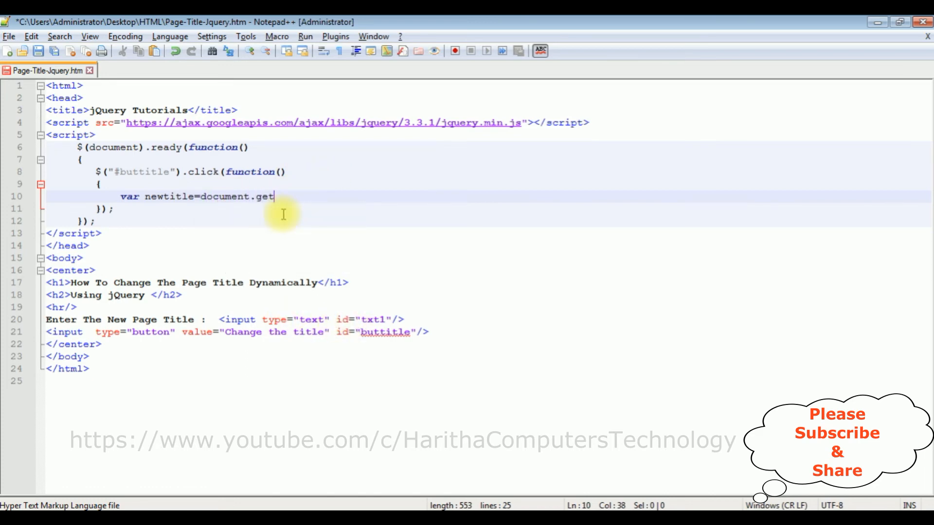
{"action": "type", "text": "ElementB"}
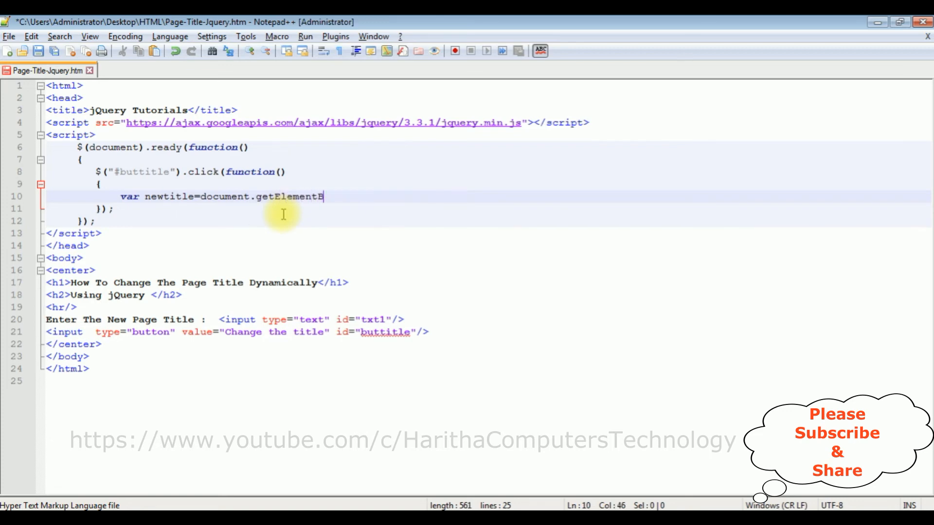
{"action": "type", "text": "yId"}
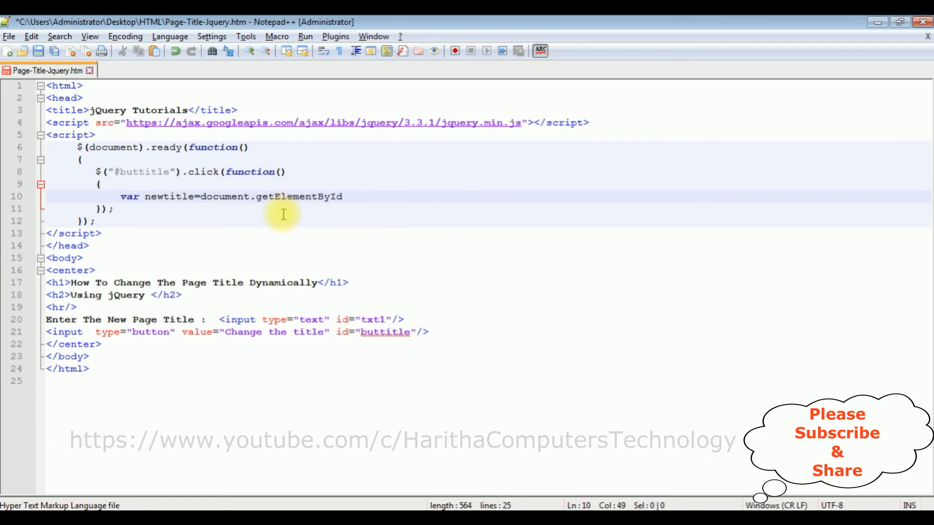
{"action": "type", "text": "(\"\")"}
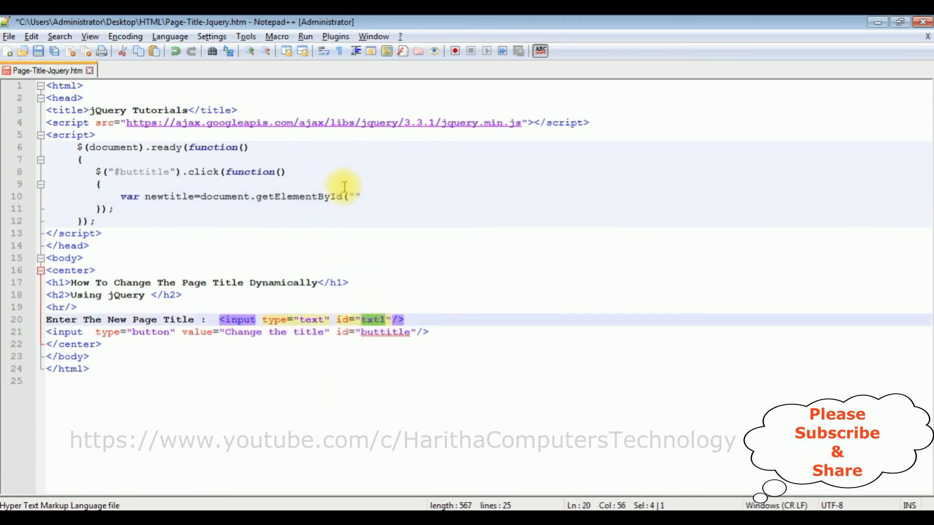
{"action": "type", "text": "txt1"}
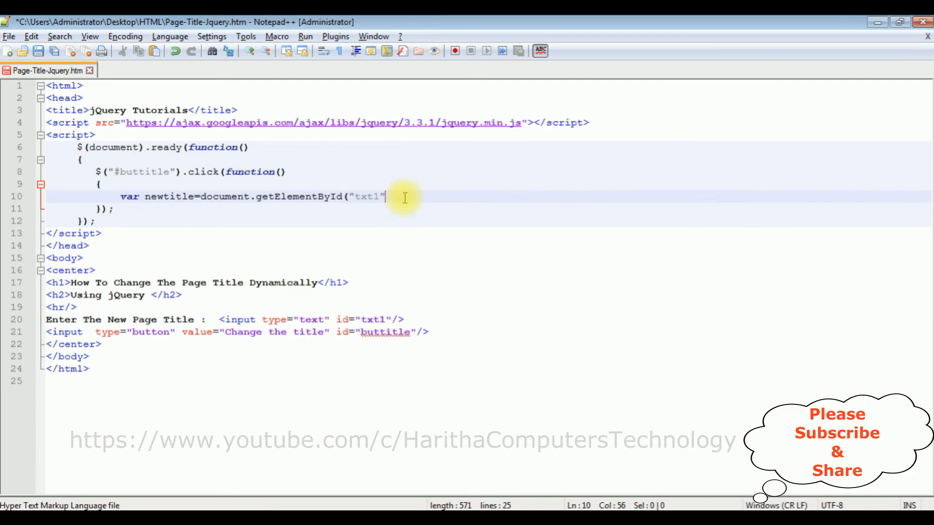
{"action": "type", "text": ".valuye"}
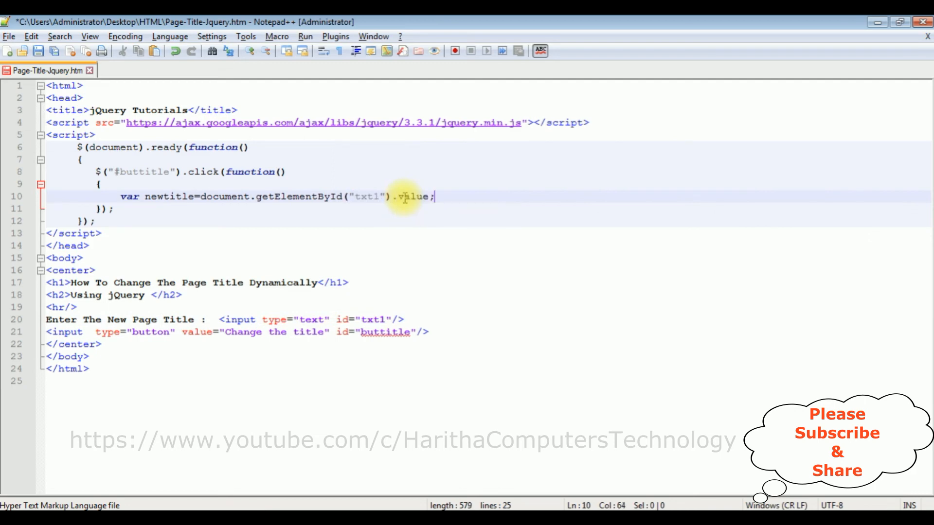
- Write $(document).prop("title", newtitle); on the handler's next line
{"action": "type", "text": "$()"}
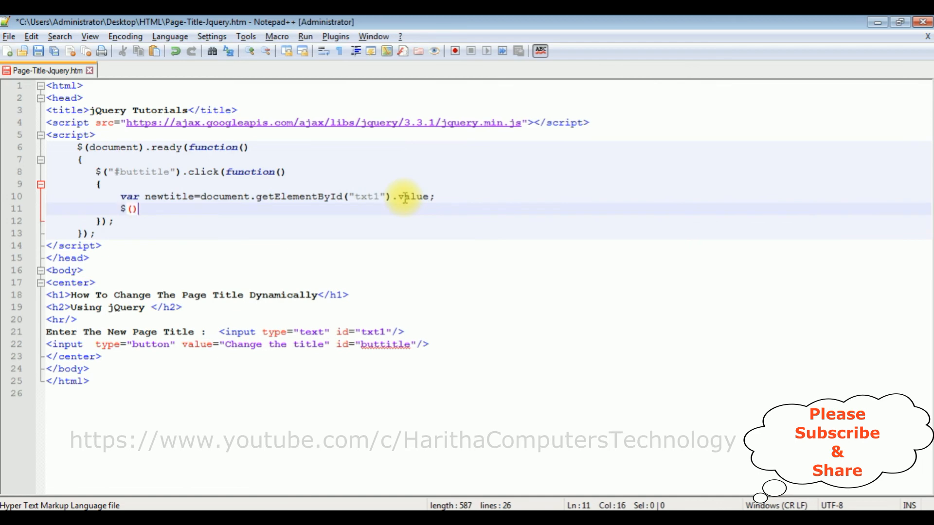
{"action": "type", "text": "document"}
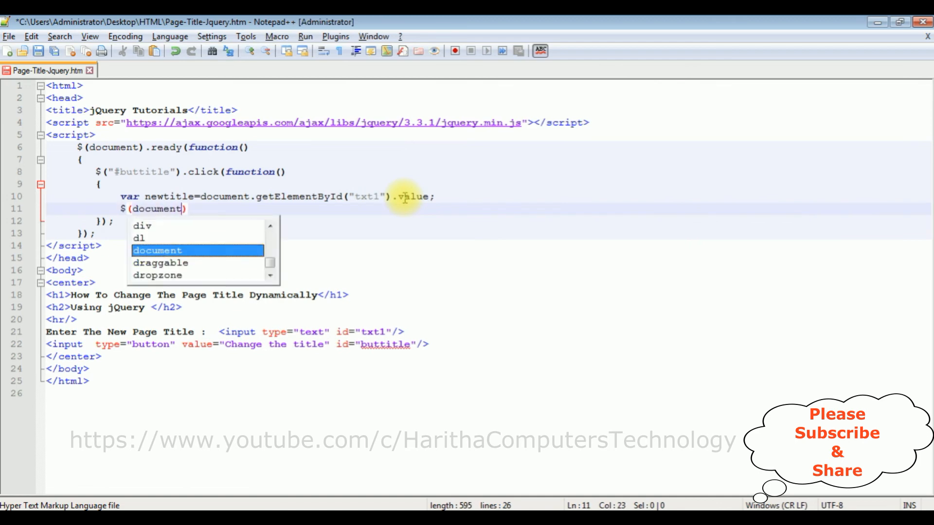
{"action": "type", "text": "."}
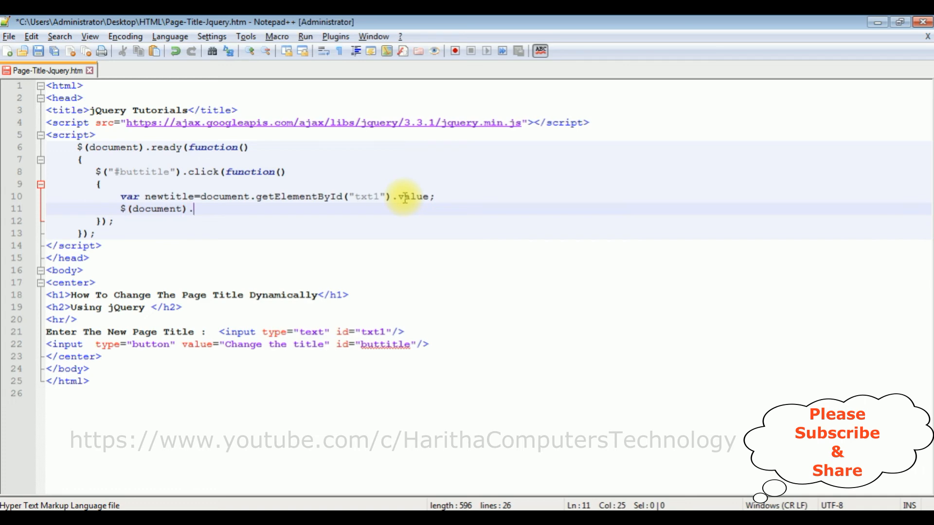
{"action": "type", "text": "prop("}
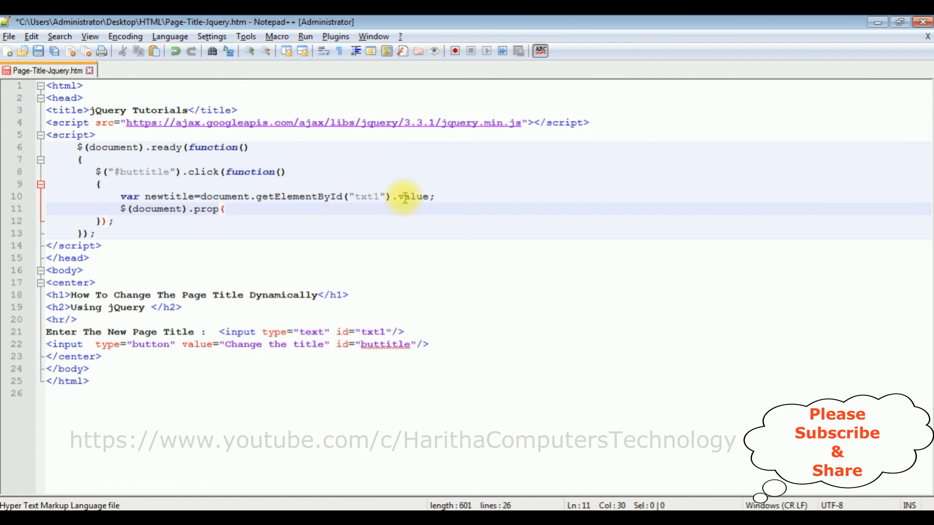
{"action": "type", "text": "\"title\","}
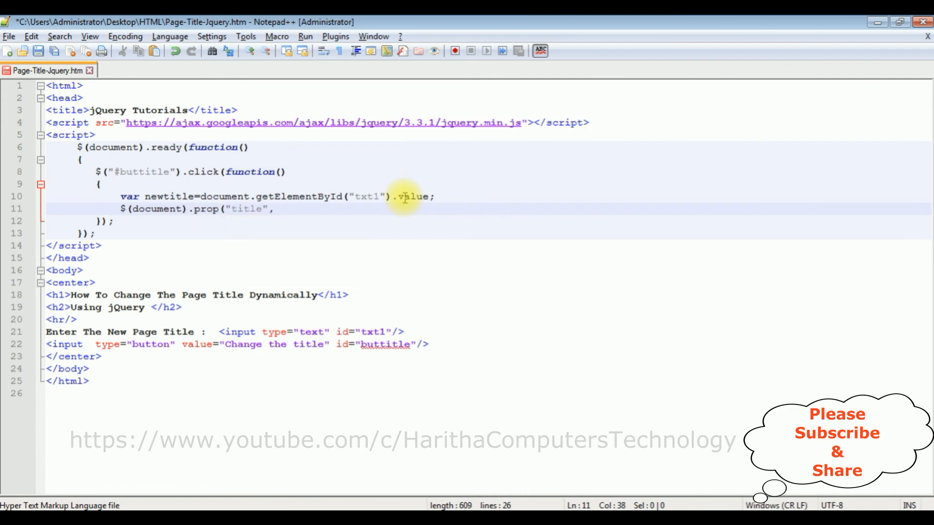
{"action": "double_click", "coordinate": [171, 196]}
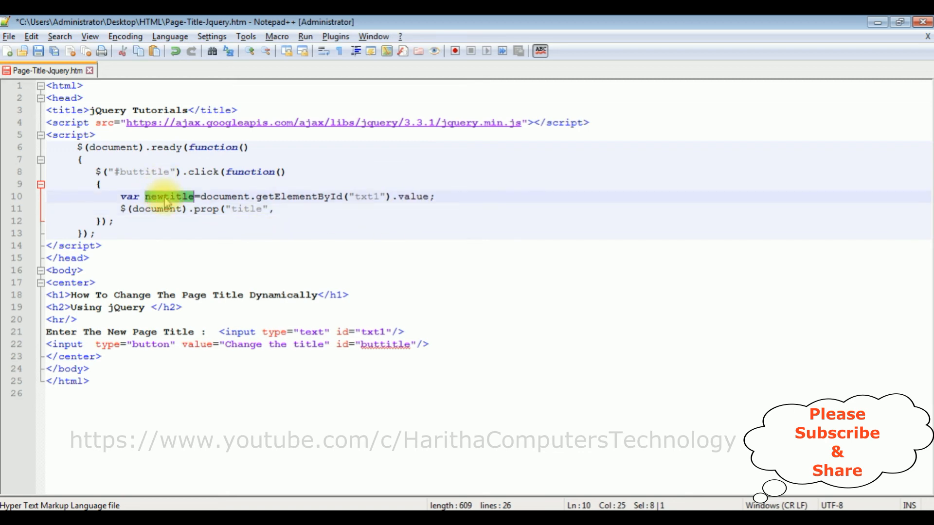
{"action": "type", "text": "newtitle"}
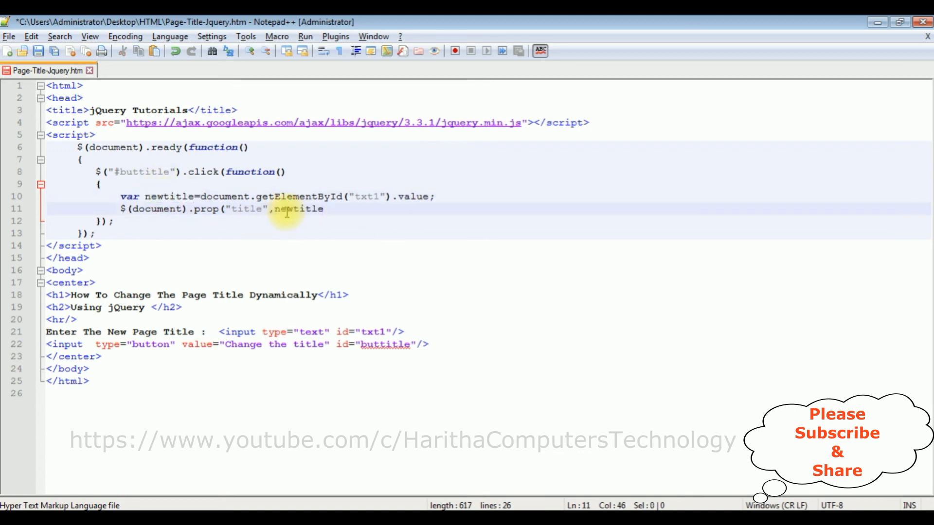
{"action": "type", "text": ");"}
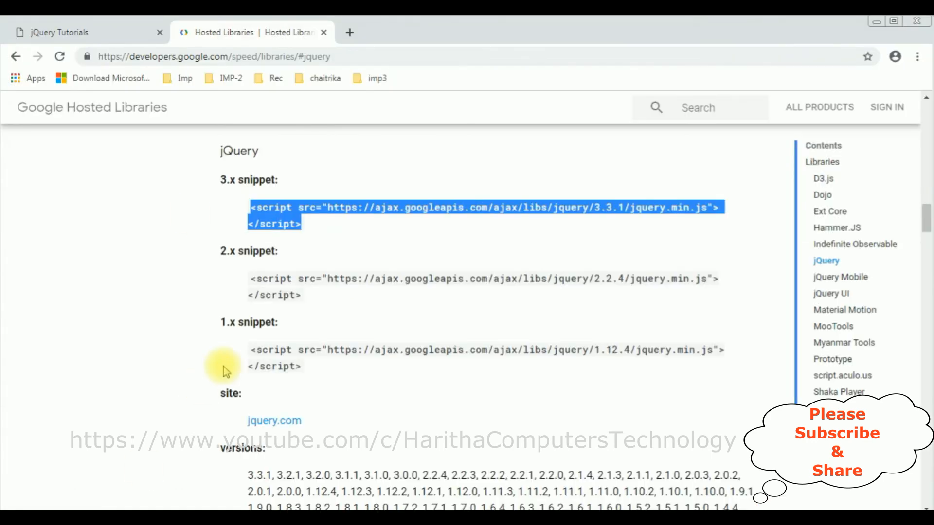
- Return to the jQuery Tutorials tab to view the updated page
{"action": "left_click", "coordinate": [59, 32]}
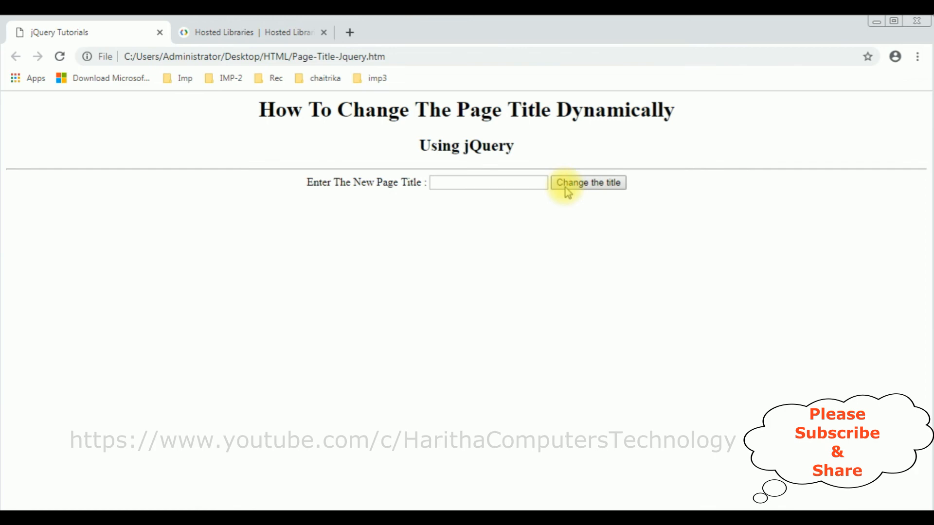
{"action": "mouse_move", "coordinate": [53, 48]}
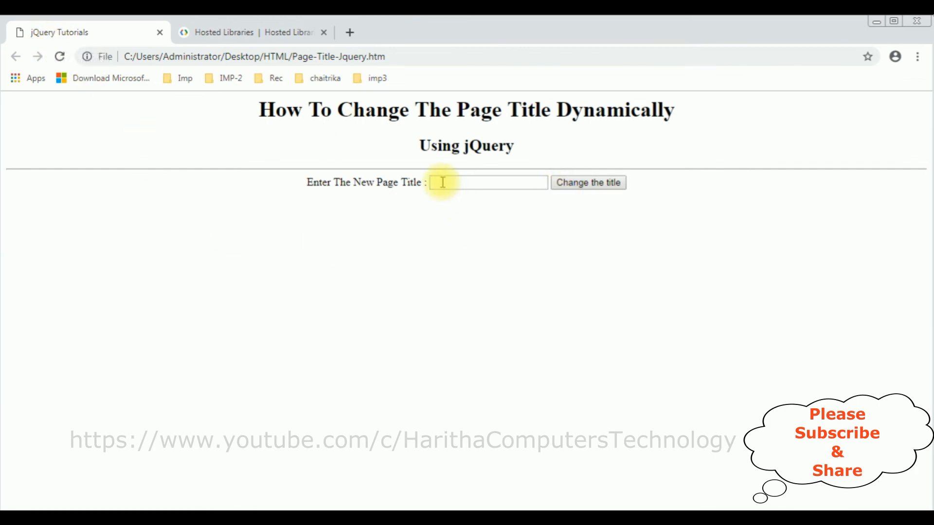
- Enter 'Online Youtube Tutorials' in the text box and apply it as the browser tab title
{"action": "left_click", "coordinate": [487, 182]}
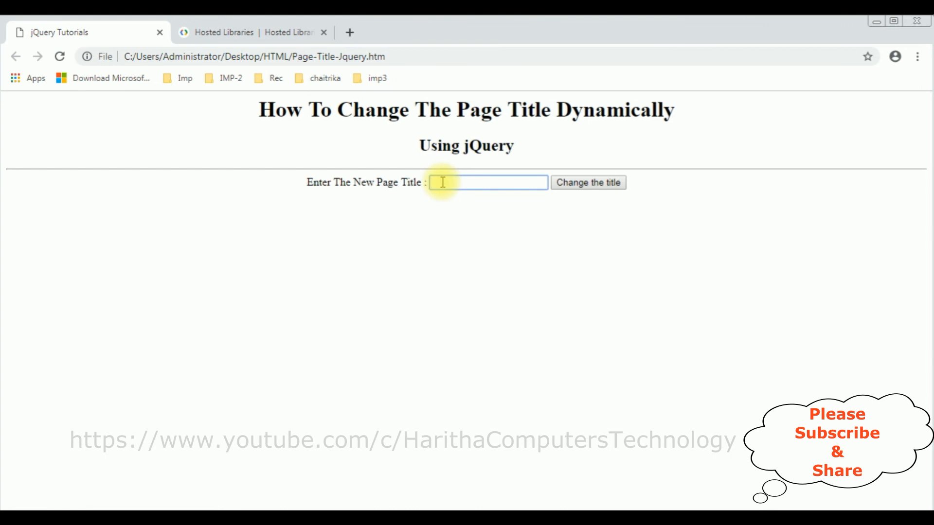
{"action": "type", "text": "q"}
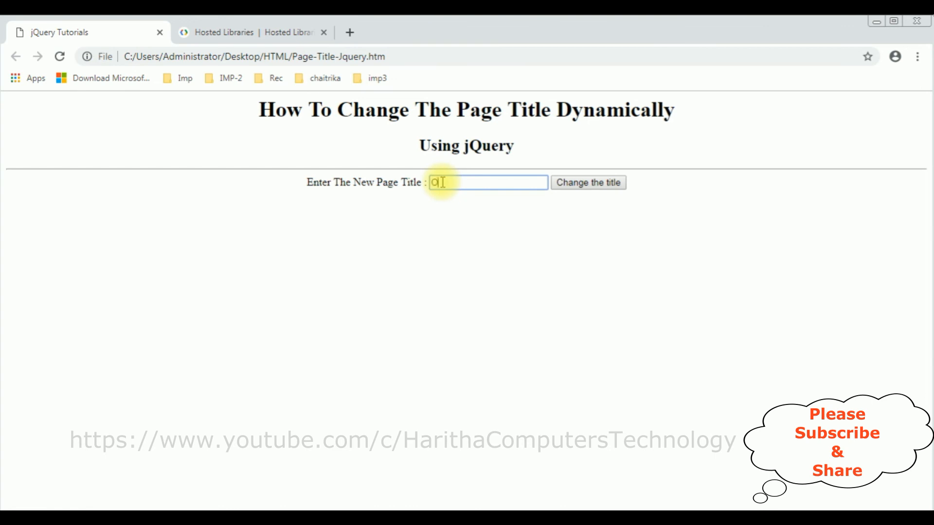
{"action": "type", "text": "nline Youtut"}
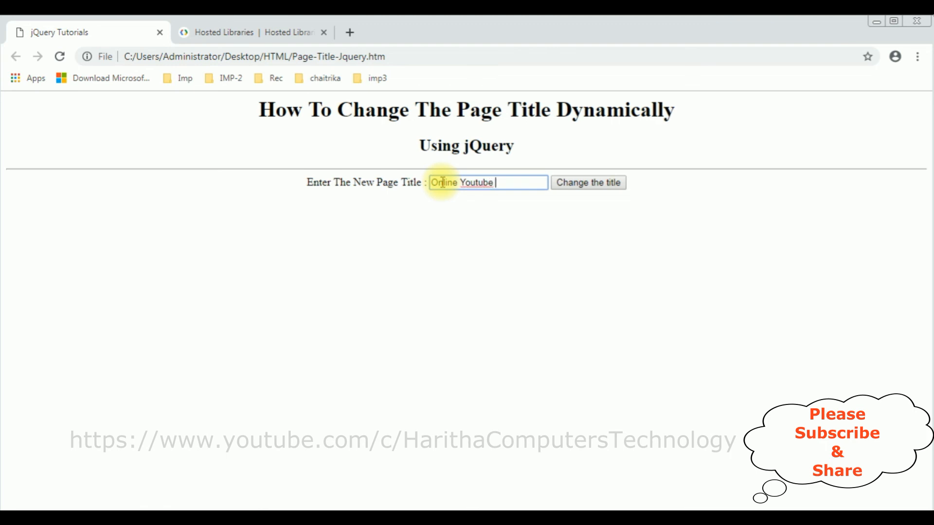
{"action": "type", "text": "Tutorials"}
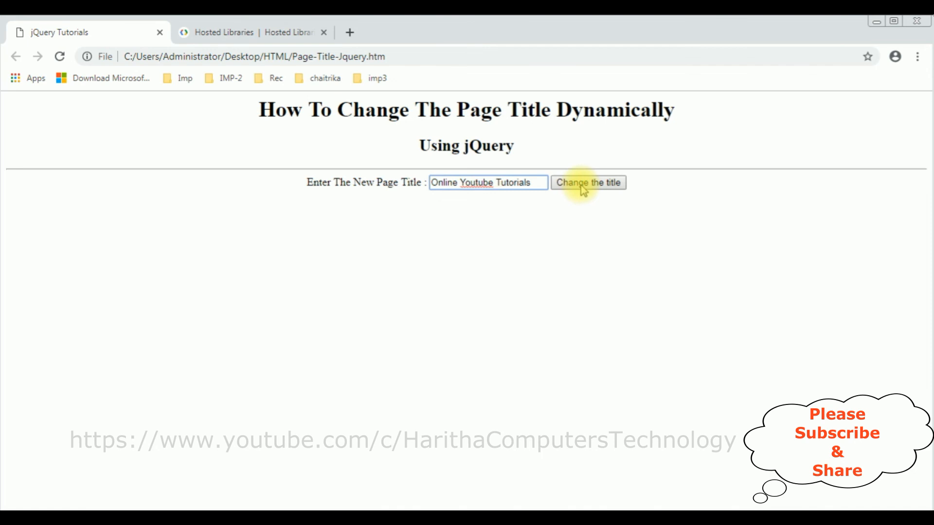
{"action": "left_click", "coordinate": [588, 183]}
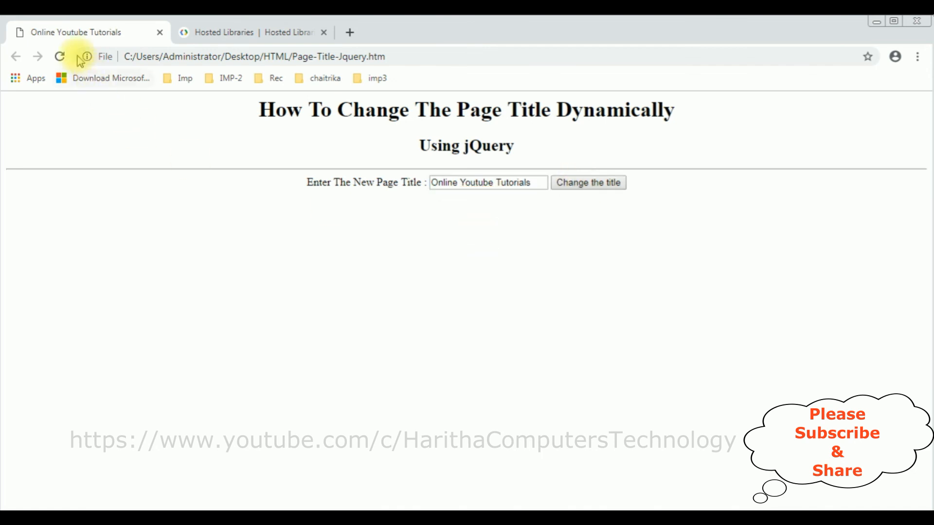
{"action": "mouse_move", "coordinate": [87, 39]}
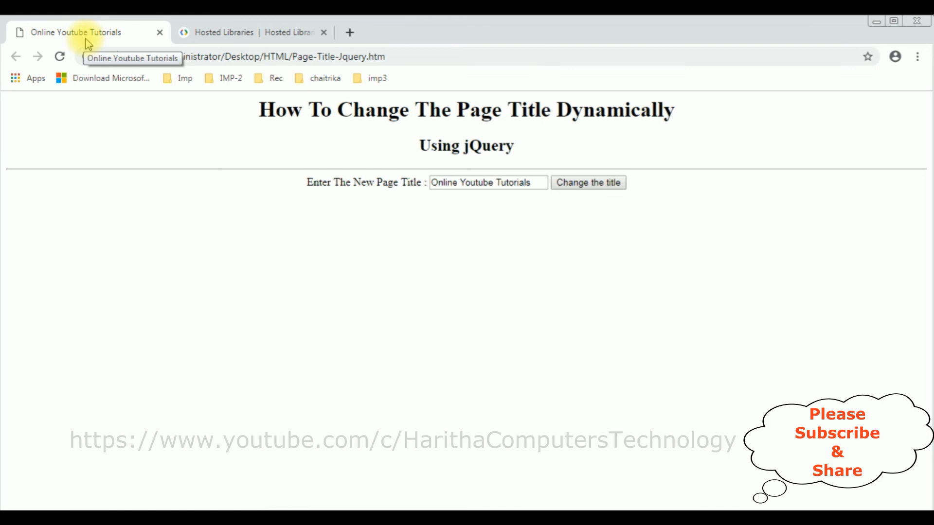
{"action": "double_click", "coordinate": [462, 183]}
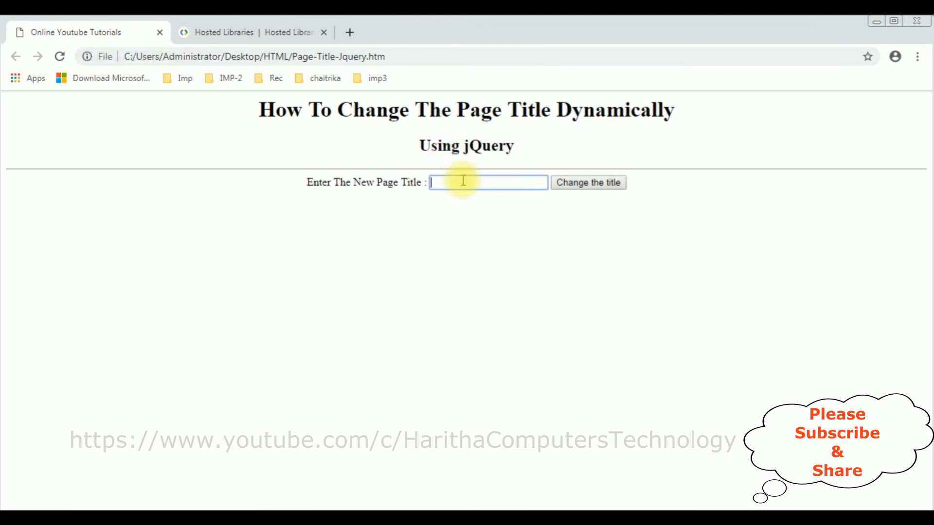
- Enter 'My name is charan' in the text box and apply it as the tab title
{"action": "type", "text": "My name is charan"}
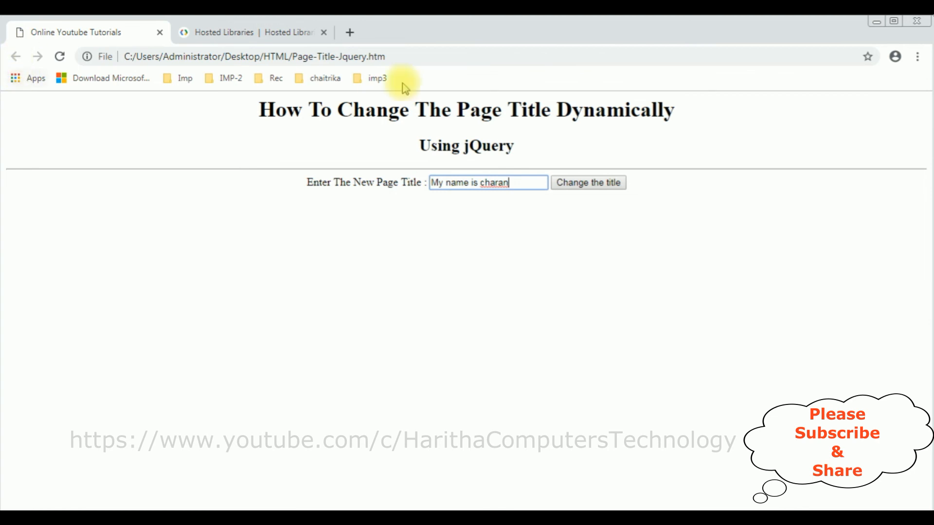
{"action": "left_click", "coordinate": [588, 182]}
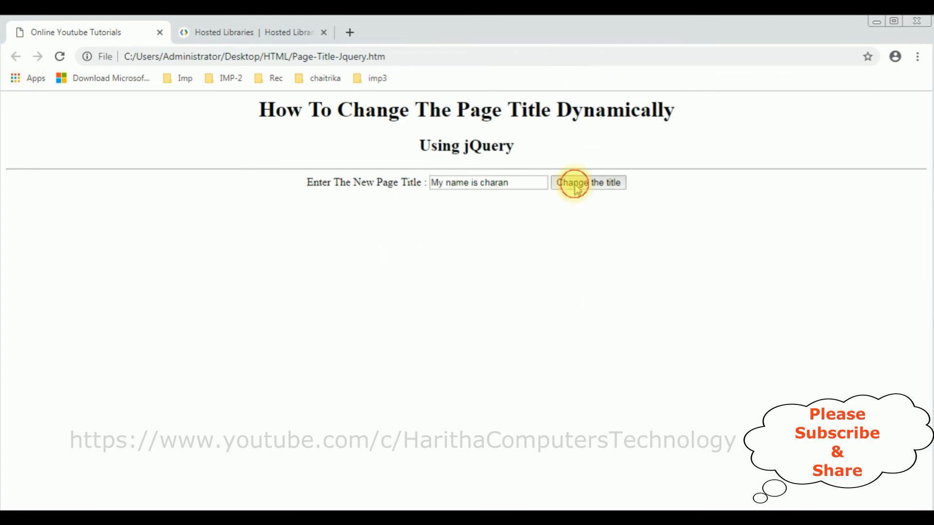
{"action": "left_click", "coordinate": [588, 183]}
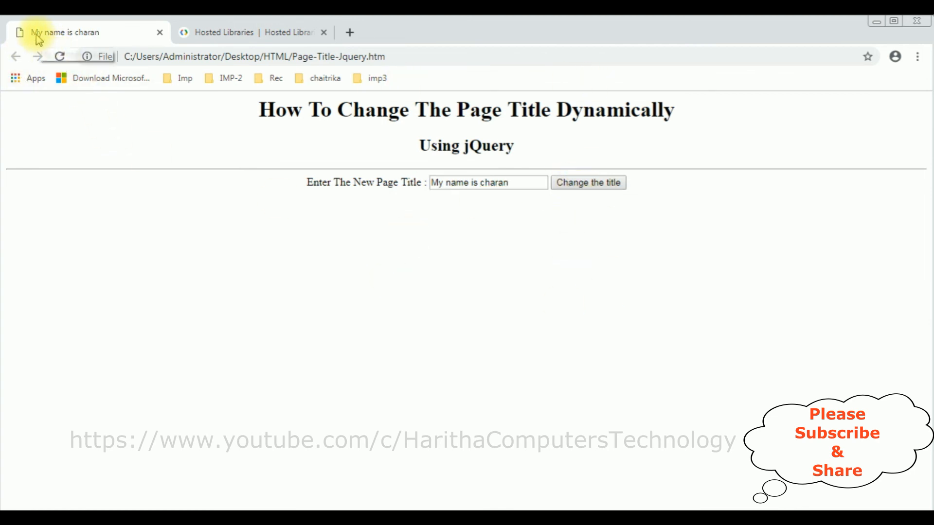
{"action": "mouse_move", "coordinate": [57, 39]}
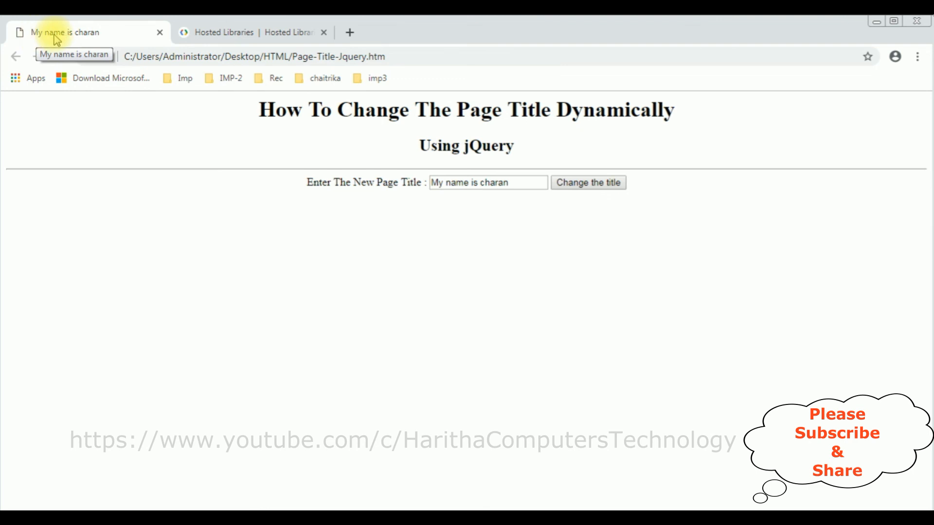
{"action": "mouse_move", "coordinate": [283, 307]}
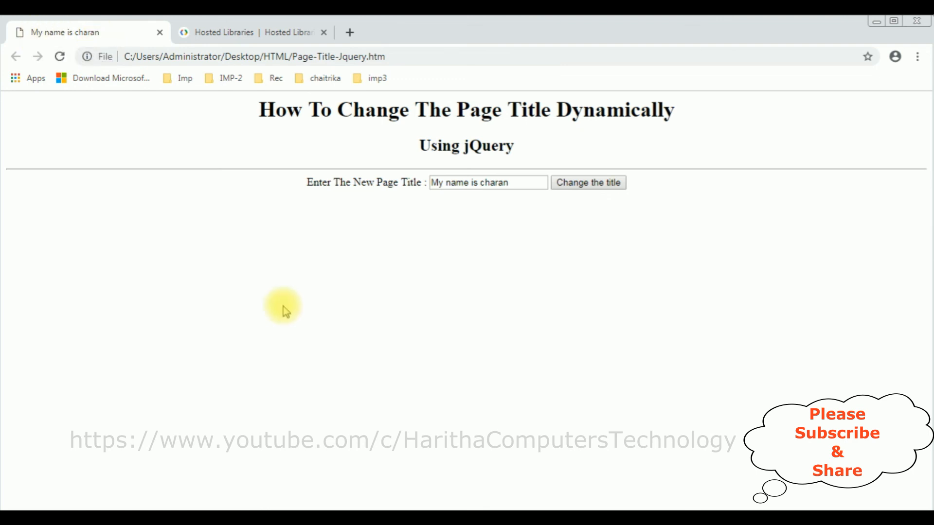